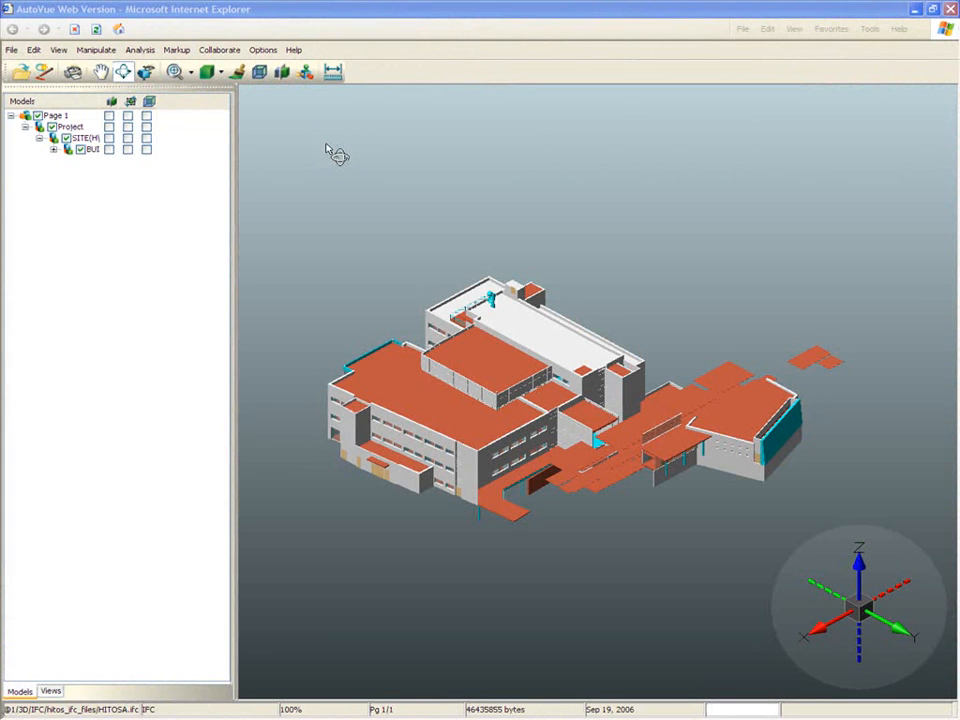
# Import HITOSE.ifc and HITOSM.ifc into the open model as one mockup
pyautogui.click(34, 50)
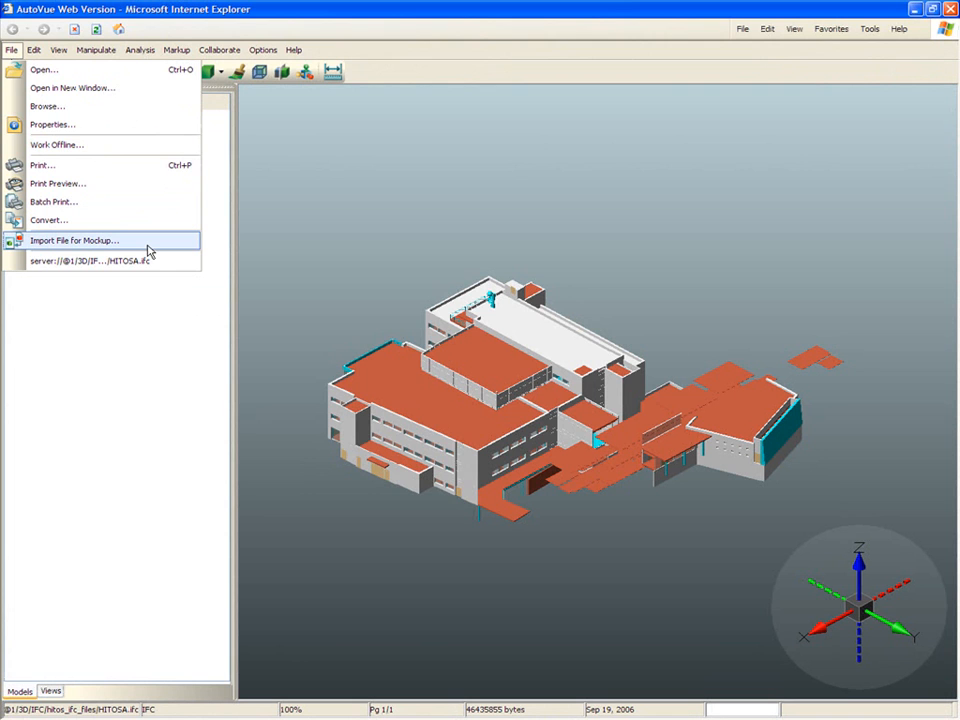
pyautogui.click(74, 240)
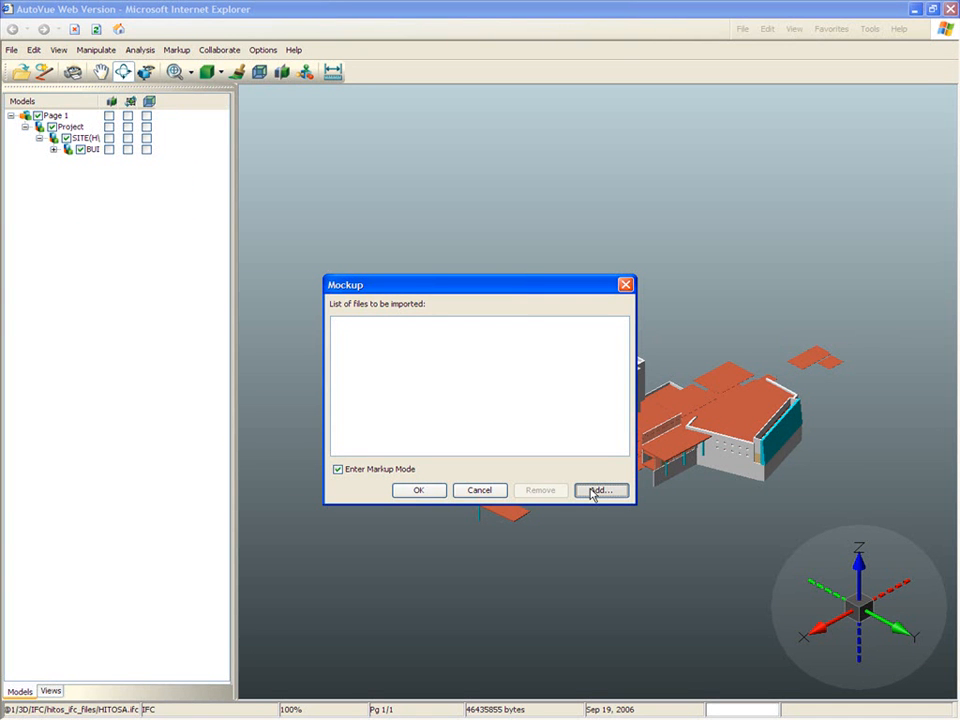
pyautogui.click(600, 490)
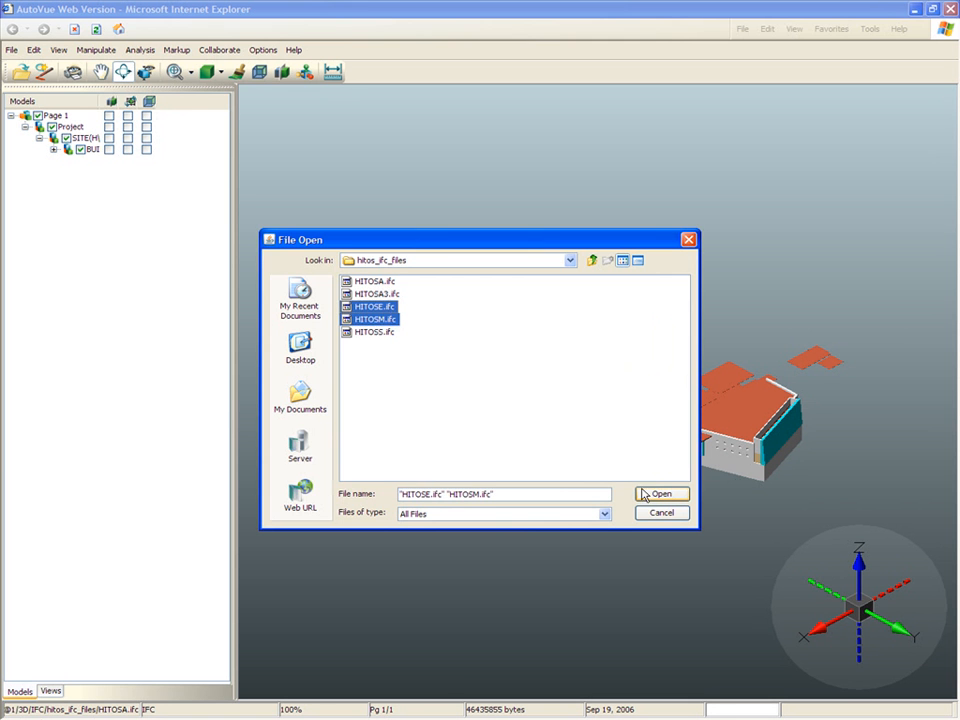
pyautogui.click(660, 494)
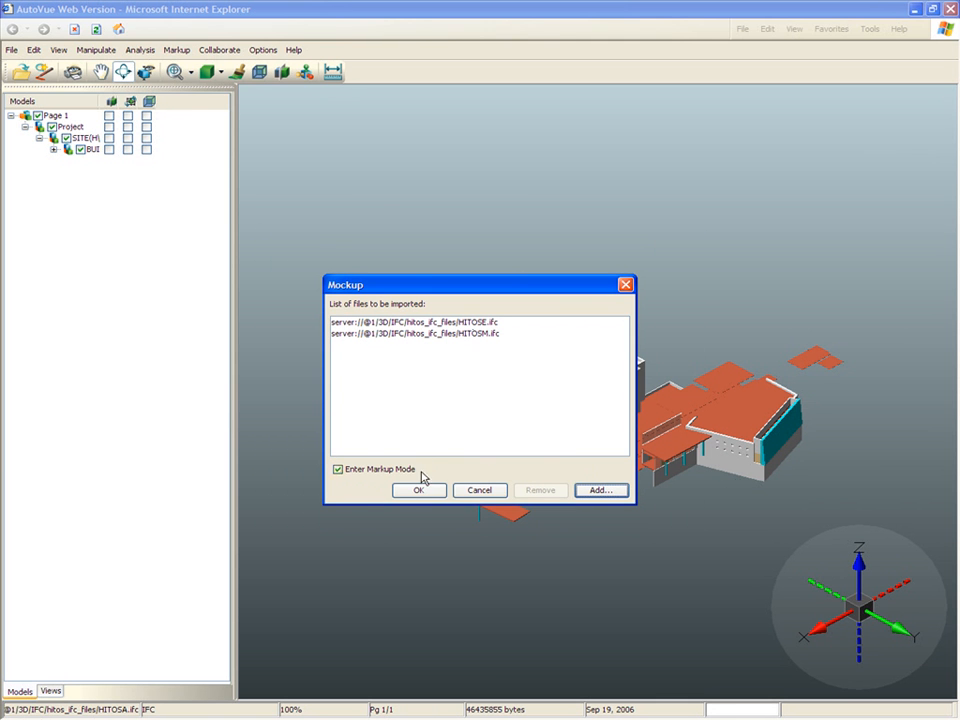
pyautogui.click(420, 490)
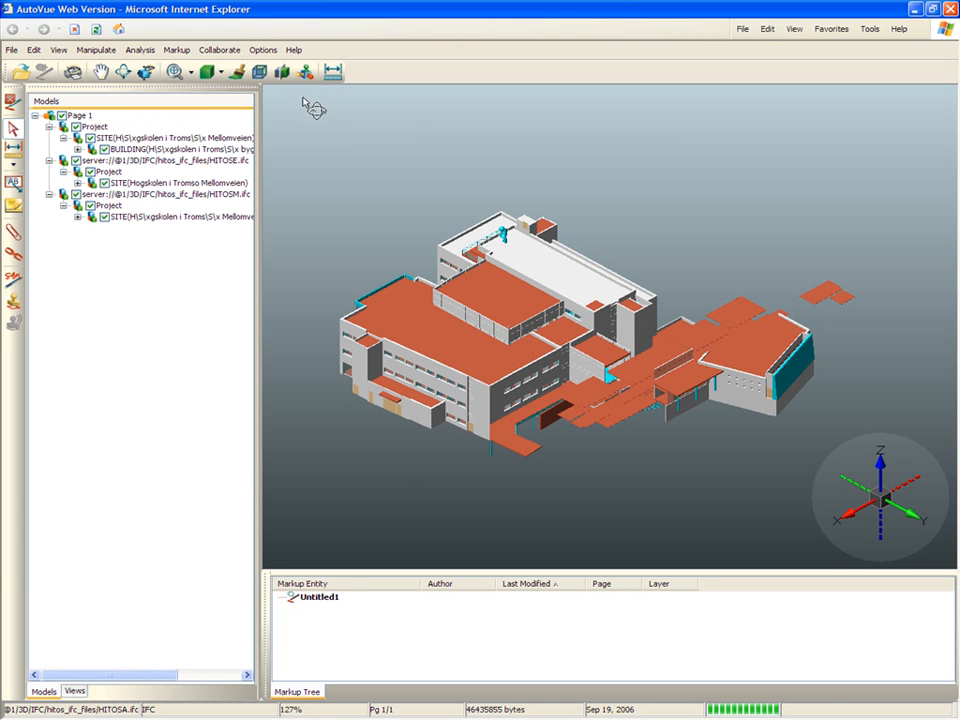
# Expand each model's Project, Site and Building nodes to list storeys and a storey's doors
pyautogui.click(76, 216)
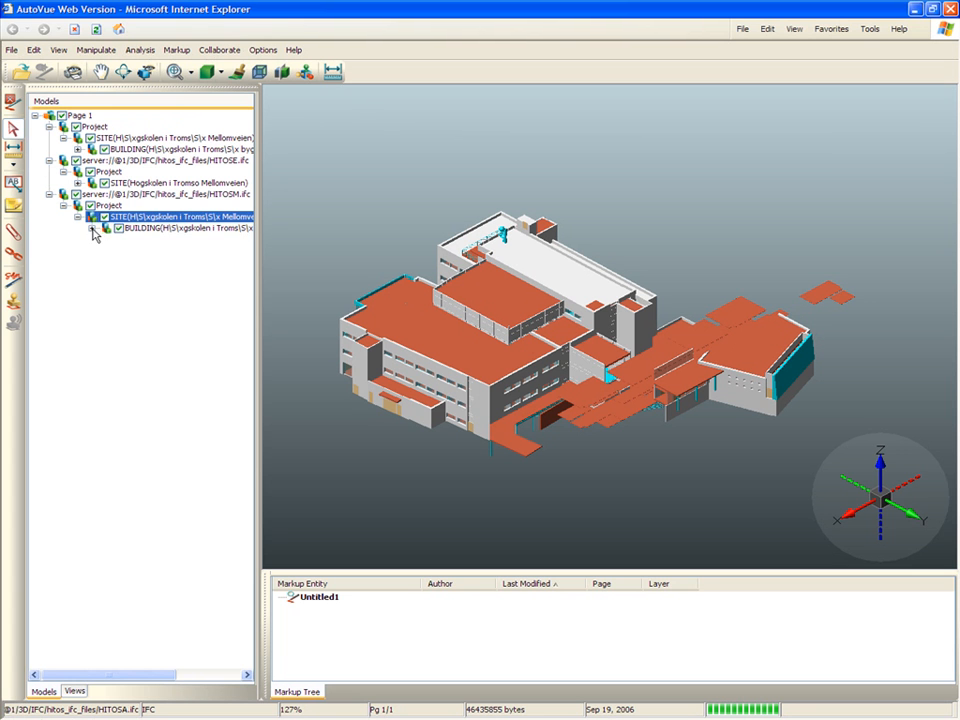
pyautogui.click(76, 192)
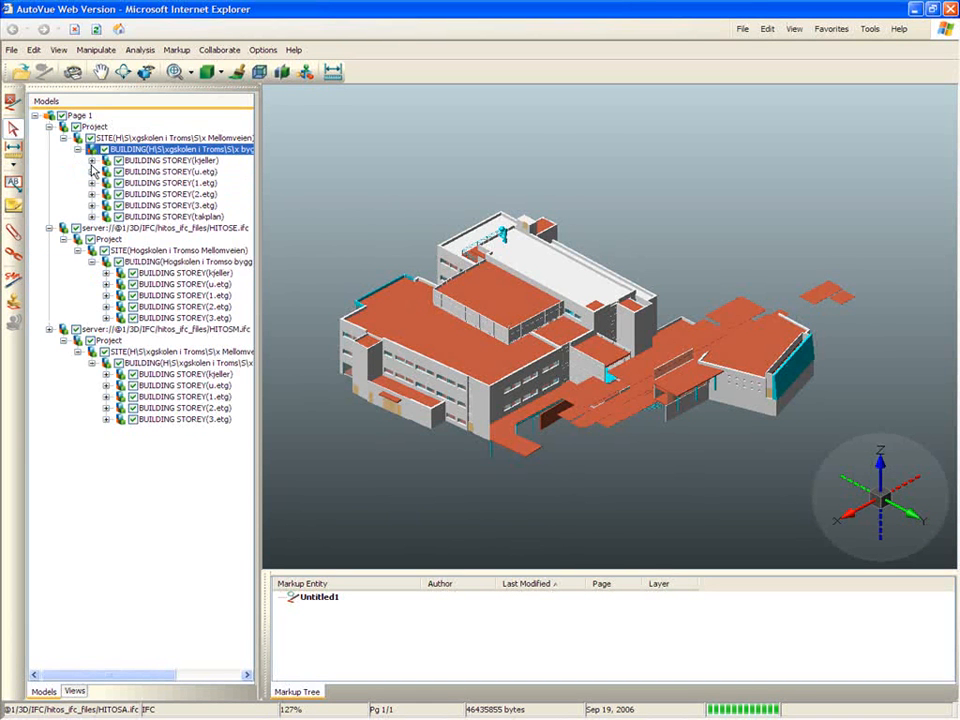
pyautogui.click(184, 152)
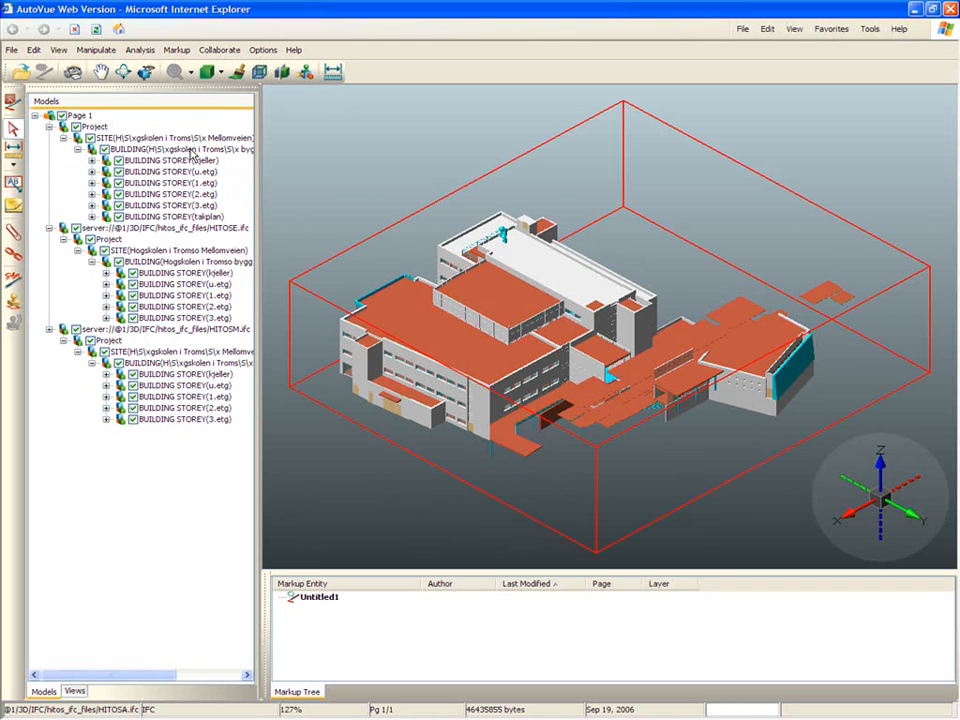
pyautogui.click(94, 160)
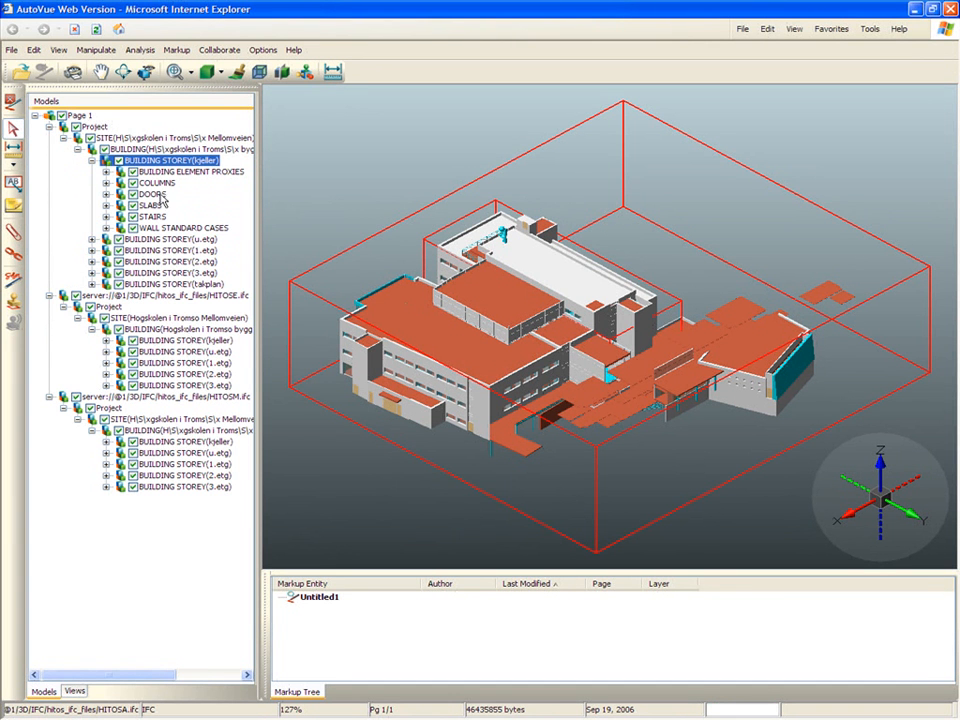
pyautogui.click(104, 194)
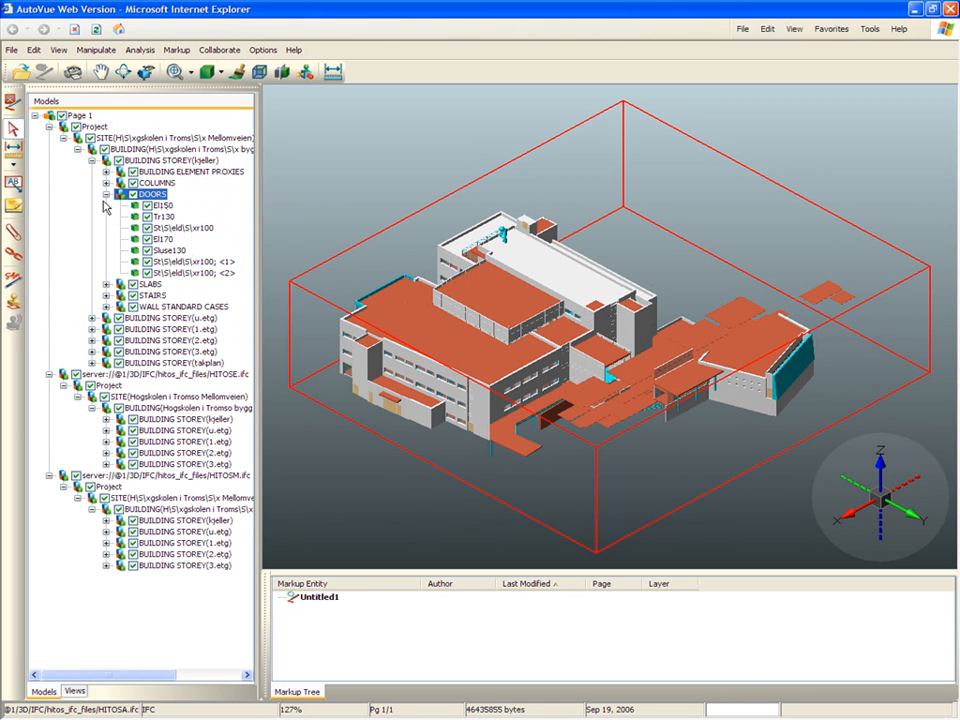
pyautogui.click(106, 194)
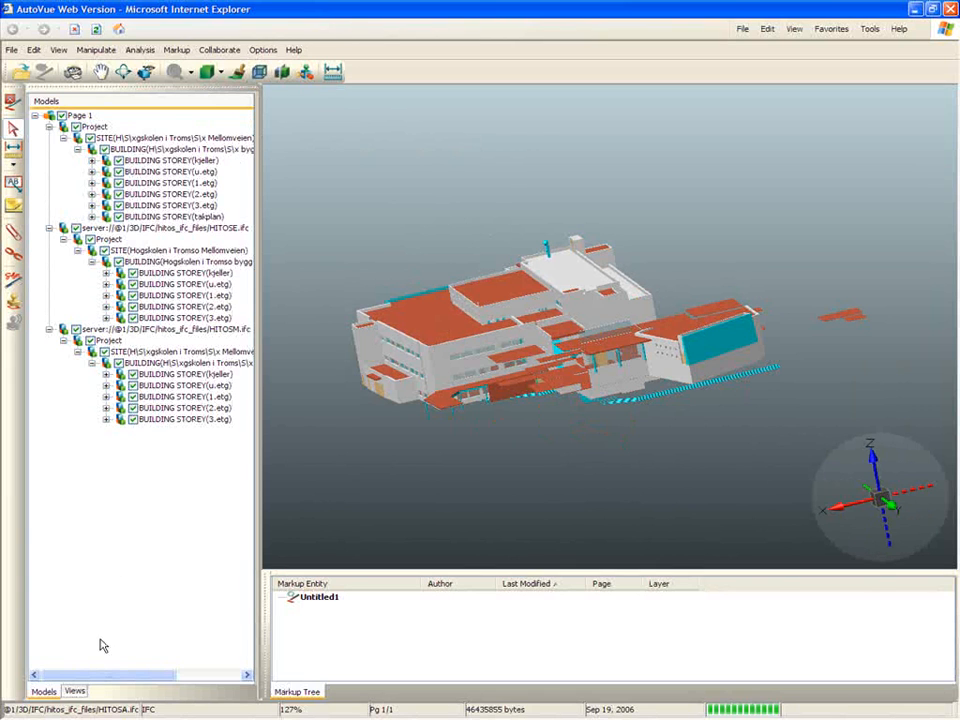
# Show the Views list and set the camera to Top, then back to Isometric
pyautogui.click(64, 692)
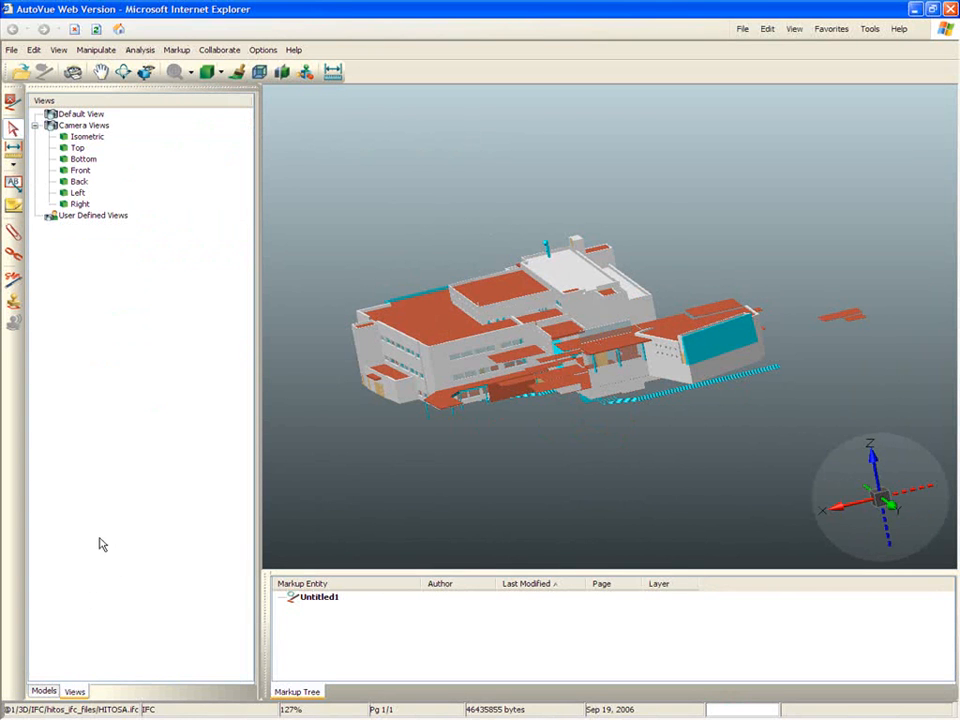
pyautogui.click(76, 148)
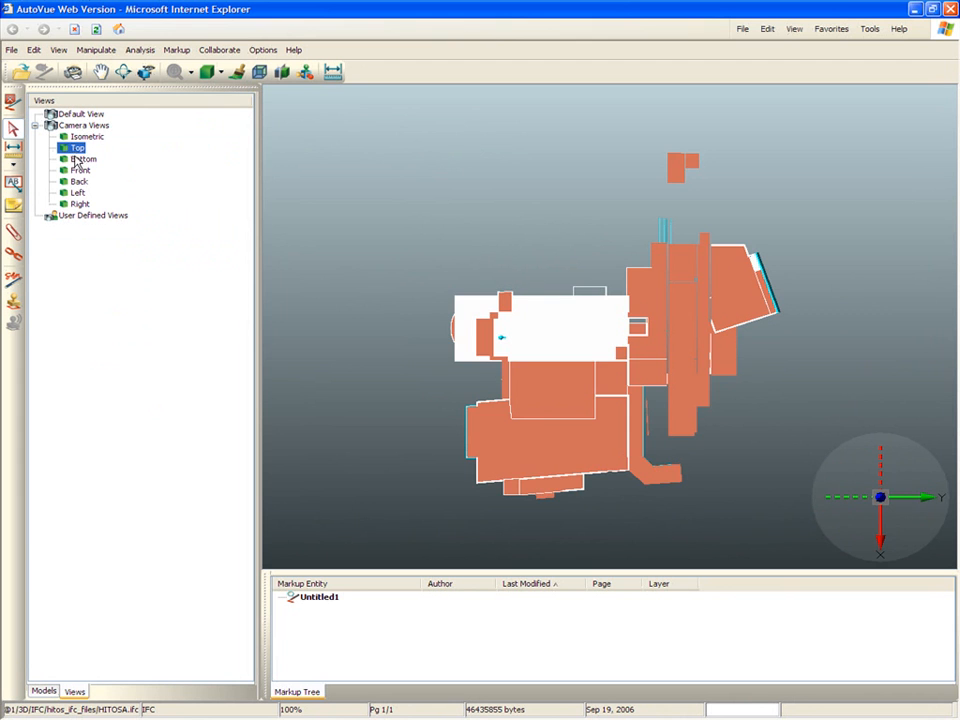
pyautogui.click(78, 170)
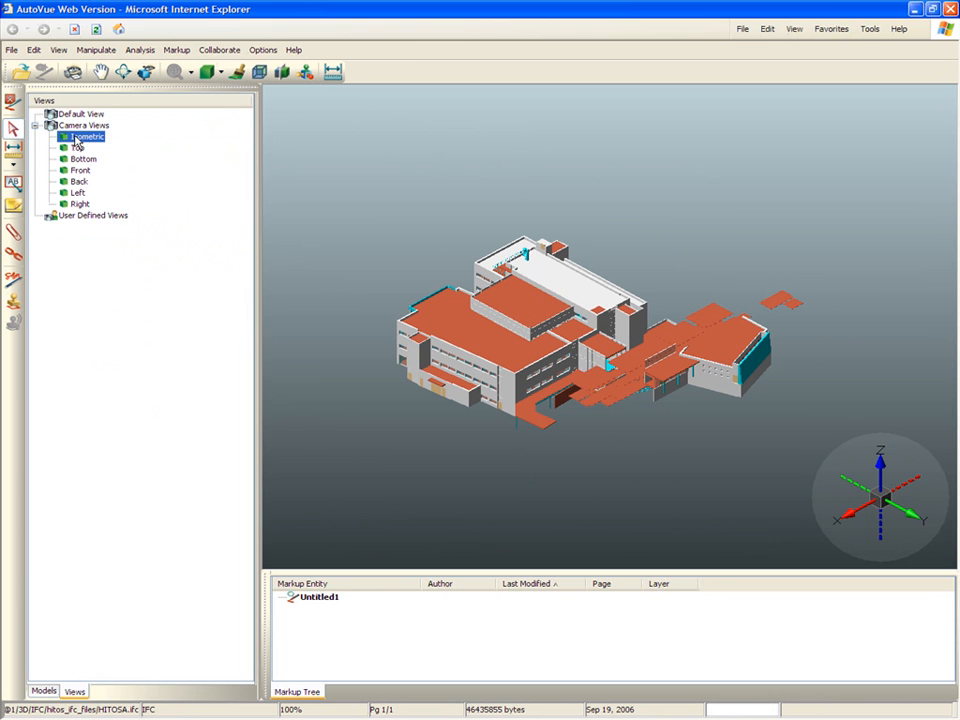
# Save the isometric camera as user view 'Complete Building - Exterior'
pyautogui.rightClick(92, 216)
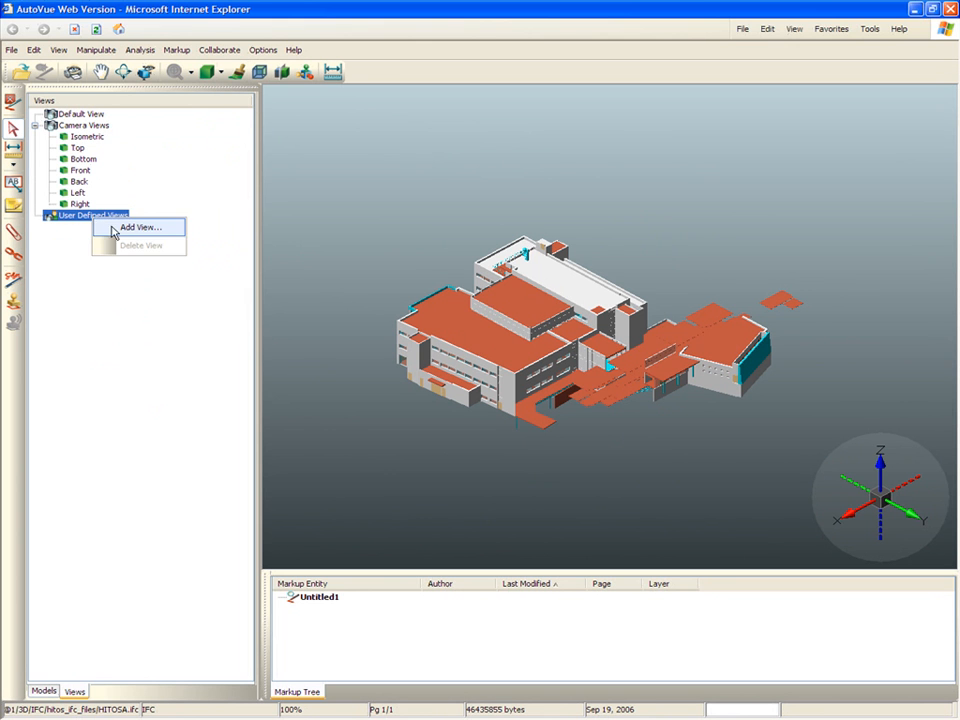
pyautogui.click(144, 228)
pyautogui.write('Complete Building - Exterior')
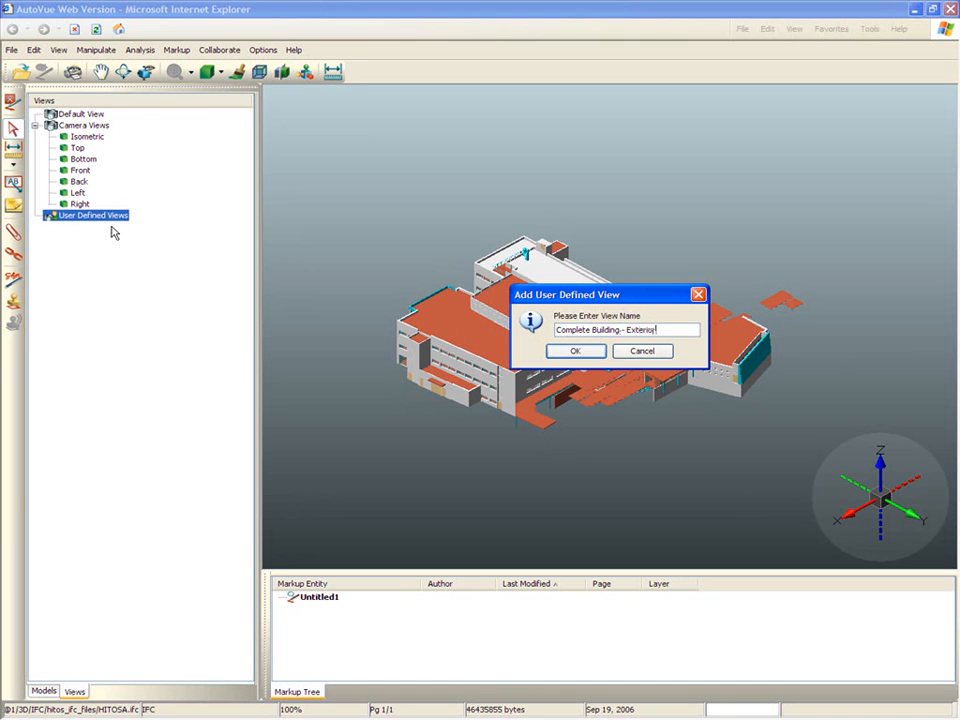
pyautogui.click(576, 352)
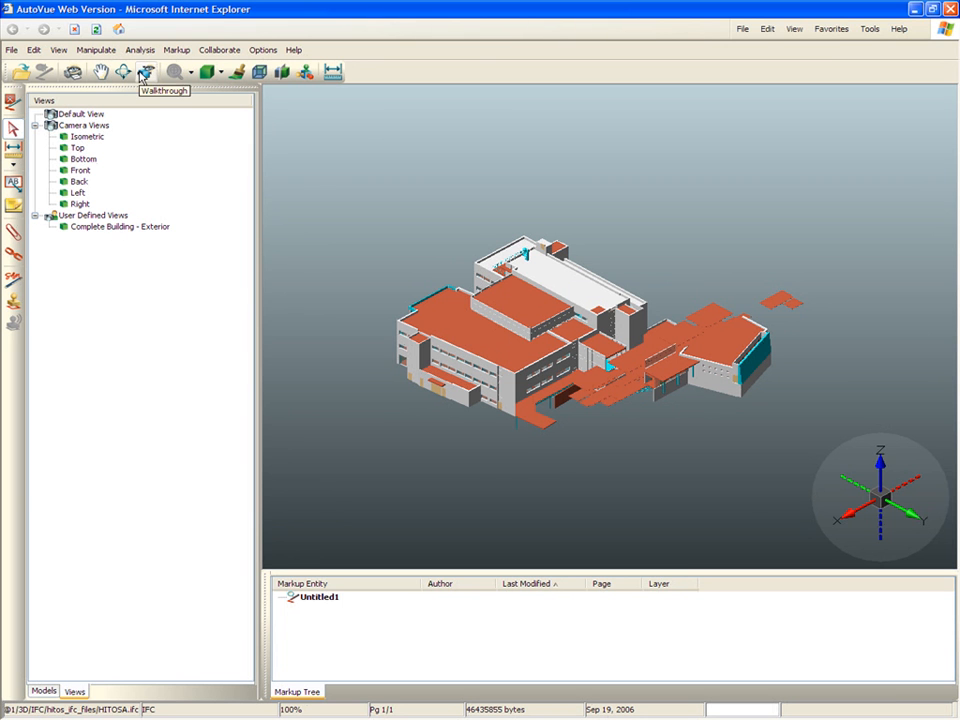
# Walk through from the Left camera view into the main atrium toward the staircase
pyautogui.click(148, 72)
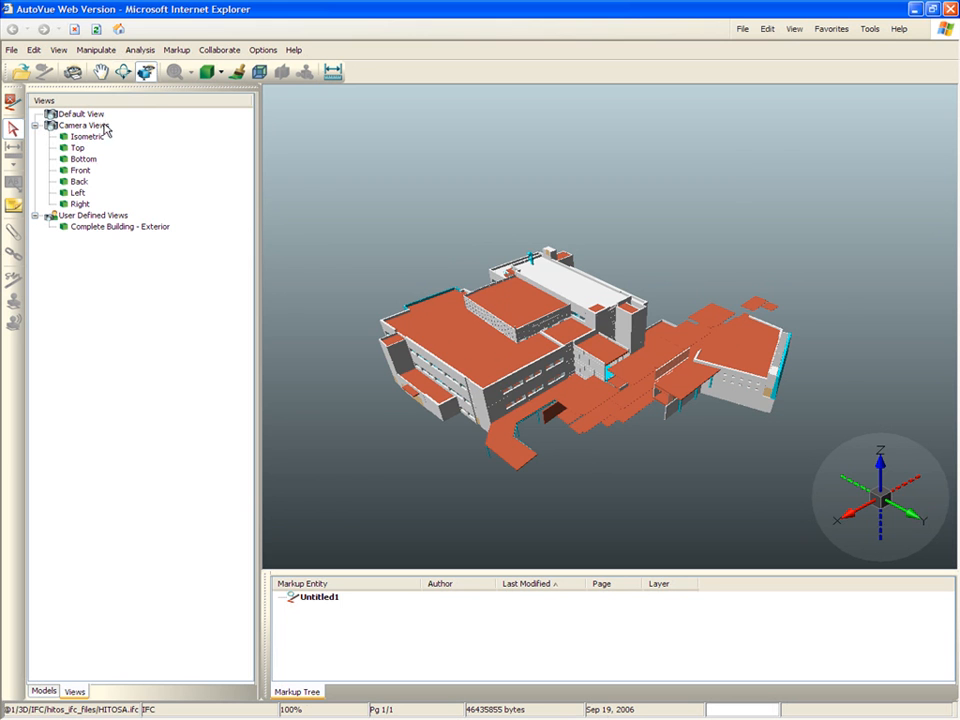
pyautogui.click(76, 192)
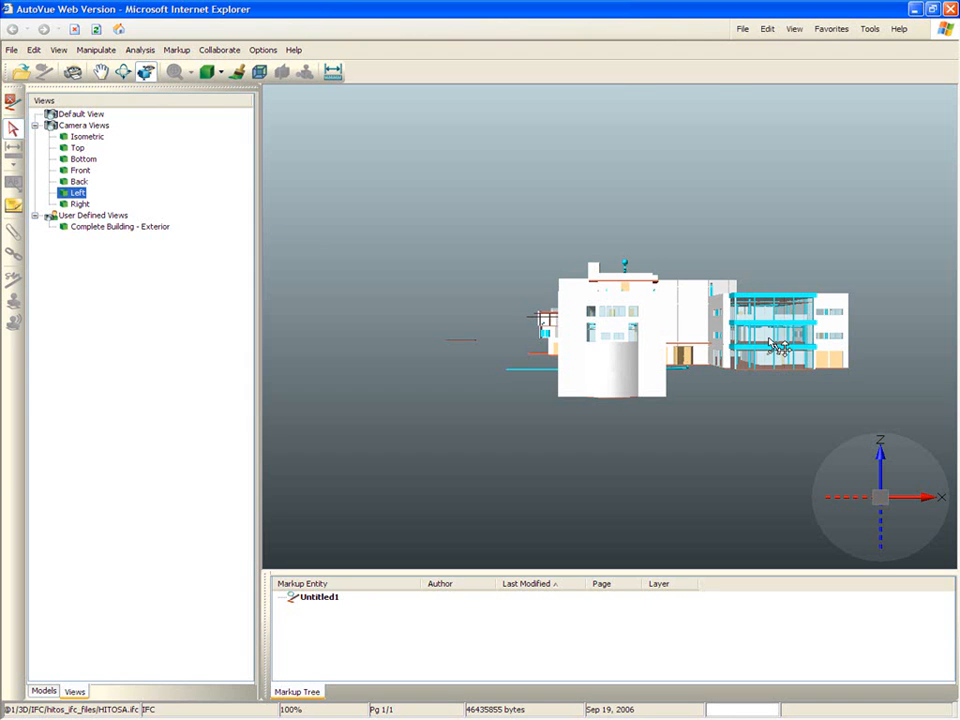
pyautogui.rightClick(772, 344)
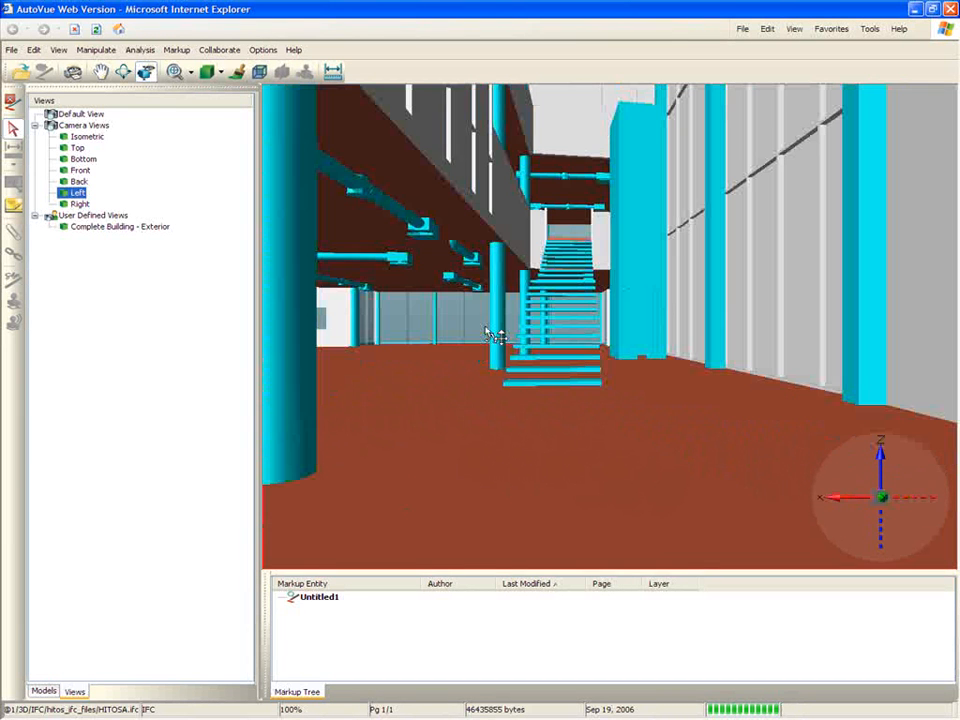
# Save the current atrium viewpoint as user view 'Main Atrium - Interior'
pyautogui.click(92, 216)
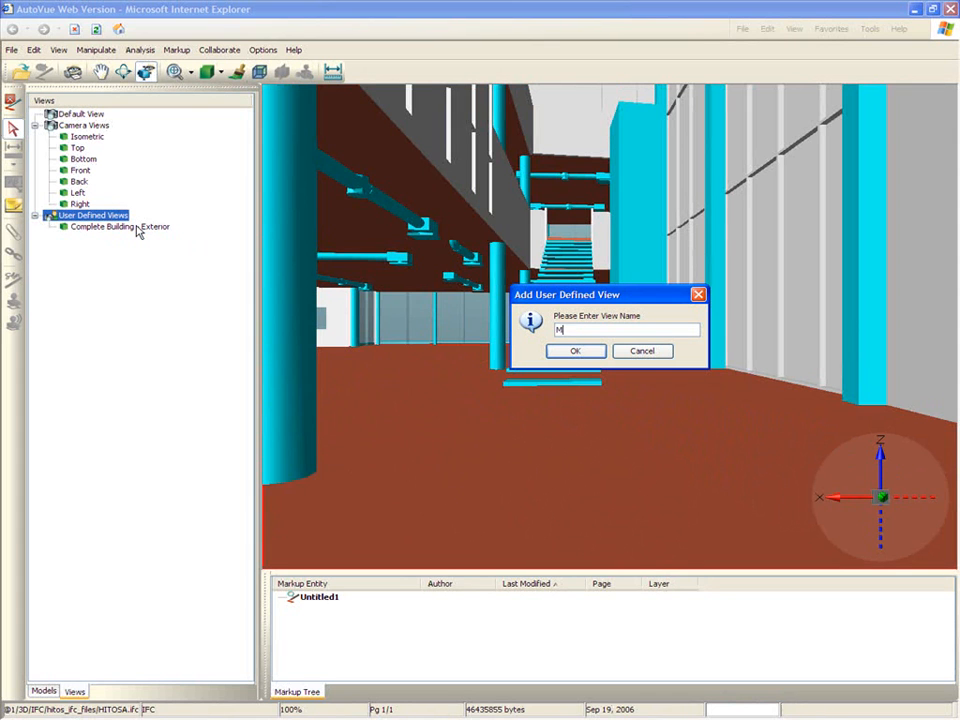
pyautogui.write('Main Atrium,')
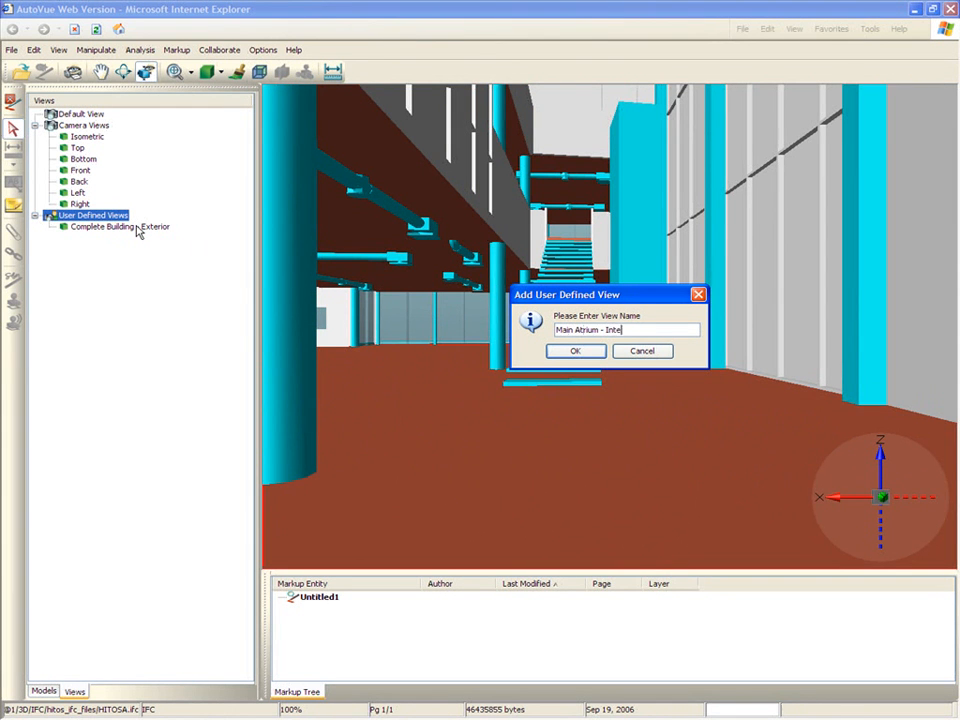
pyautogui.click(576, 352)
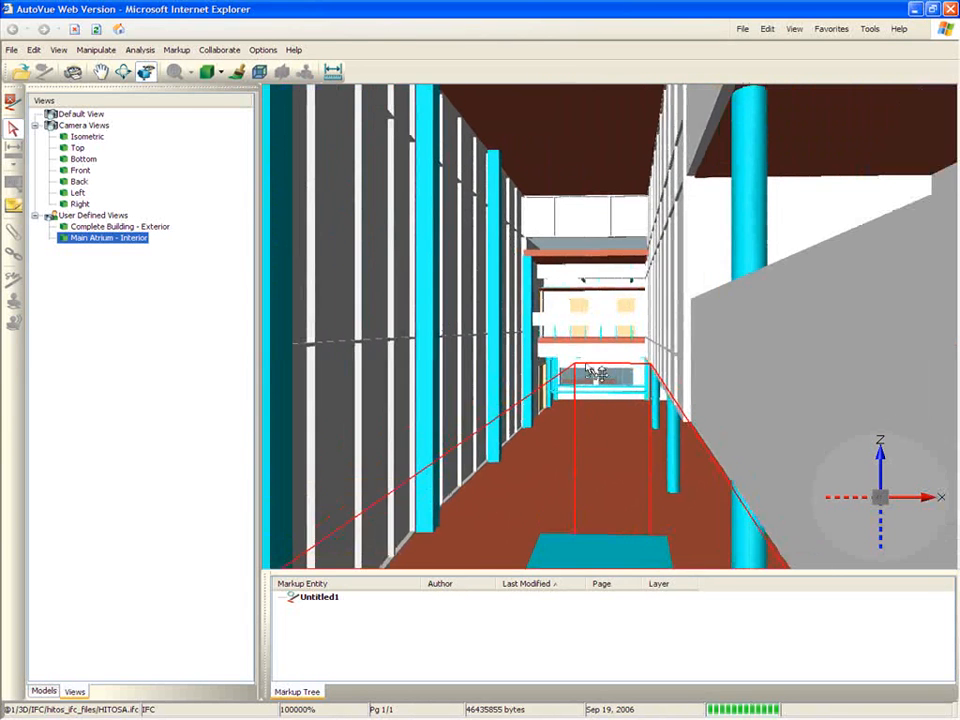
# Walk to the staircase top and save user view 'Main Atrium from top of Staircase'
pyautogui.moveTo(596, 376); pyautogui.dragTo(696, 436)
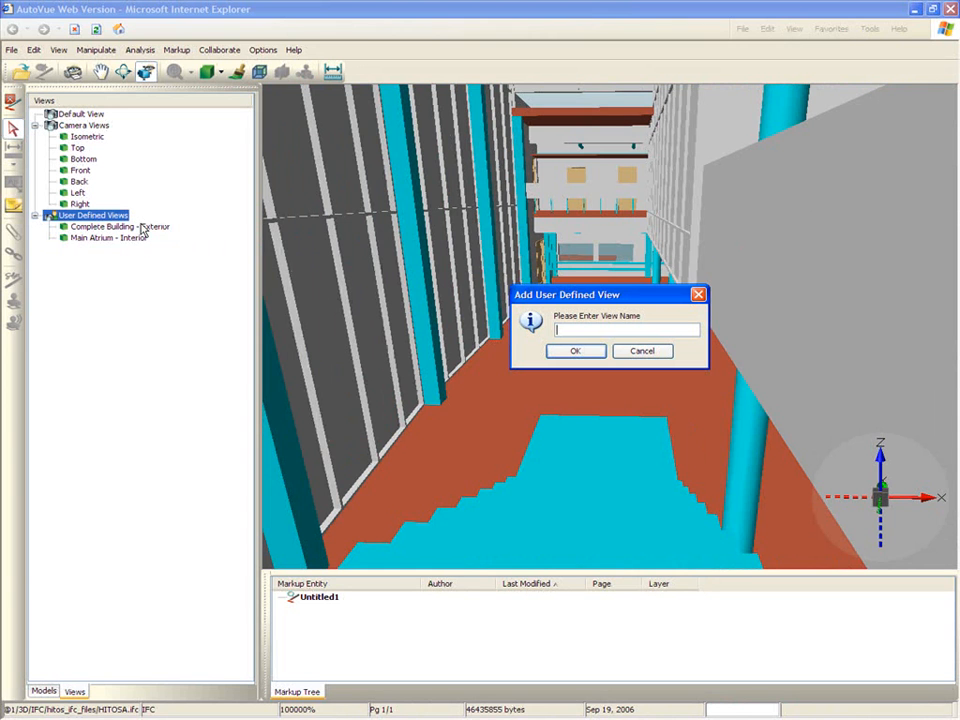
pyautogui.write('Main Atriou')
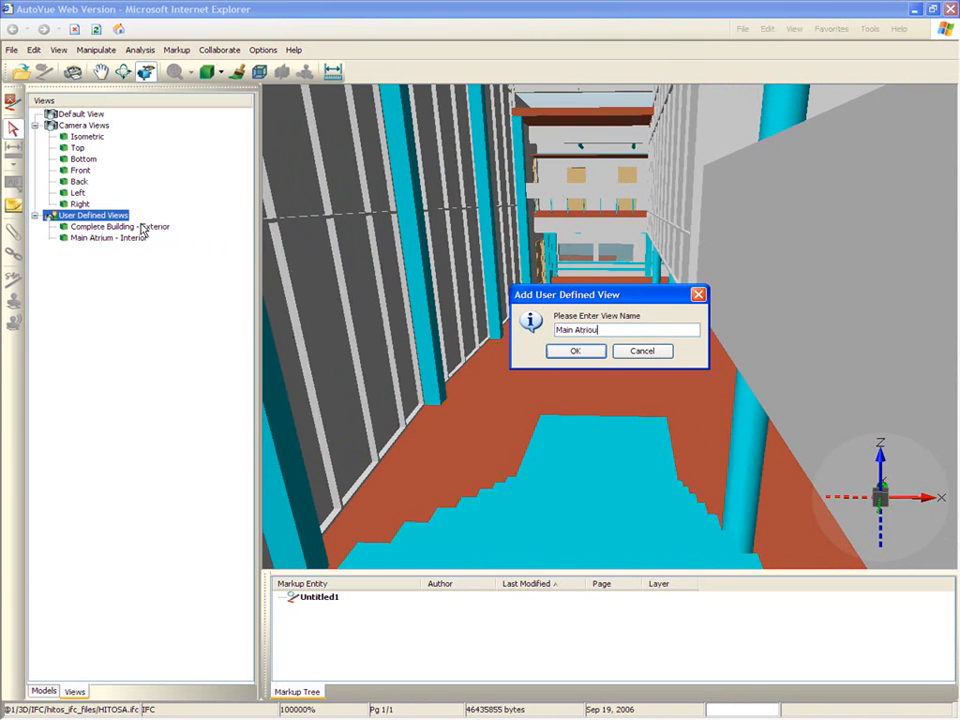
pyautogui.write('from top of Staircase')
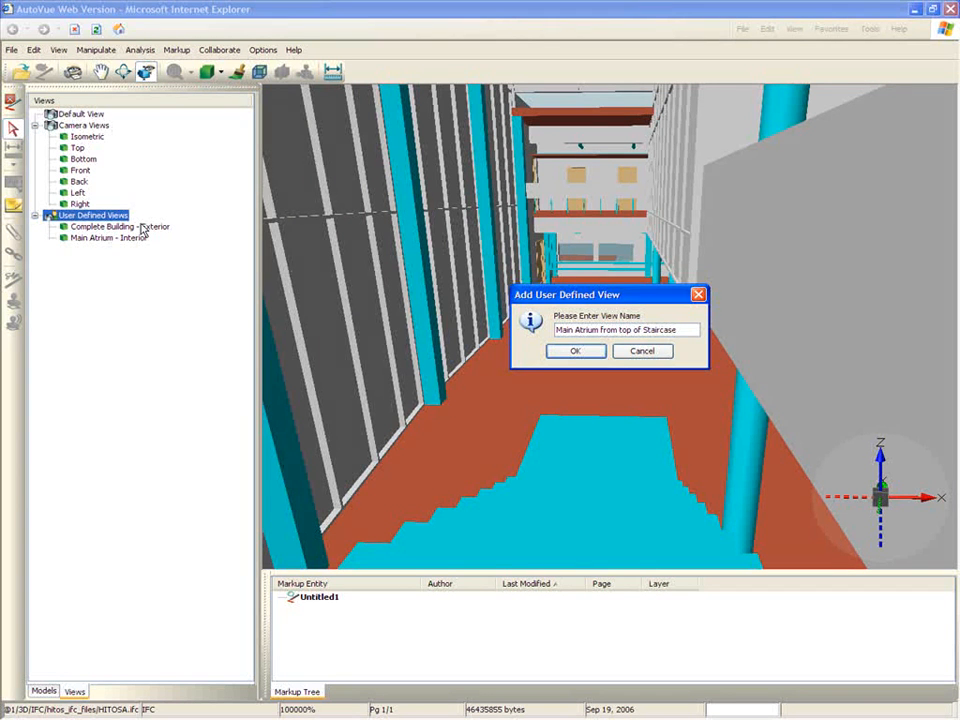
pyautogui.click(576, 352)
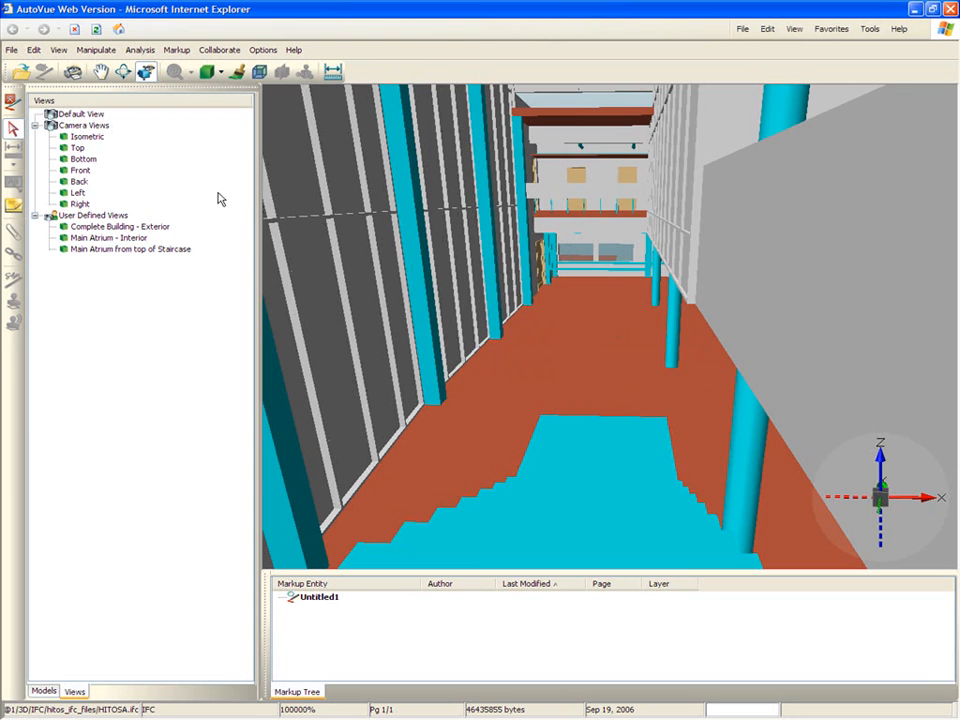
# Reach the HVAC duct passage and list the first model's WALL STANDARD CASES elements
pyautogui.click(78, 192)
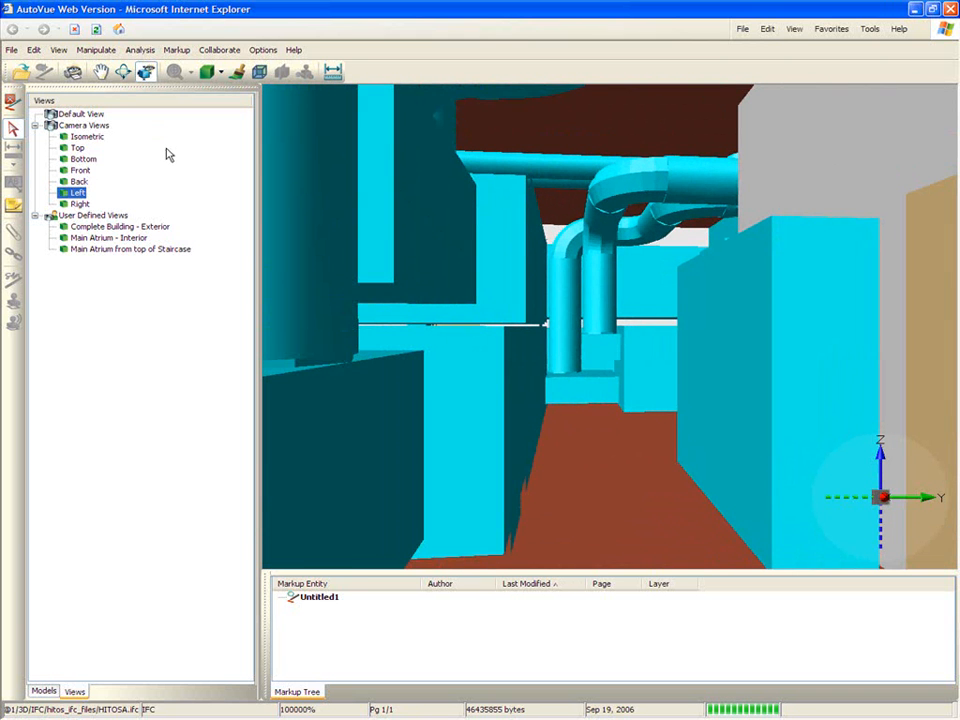
pyautogui.click(44, 682)
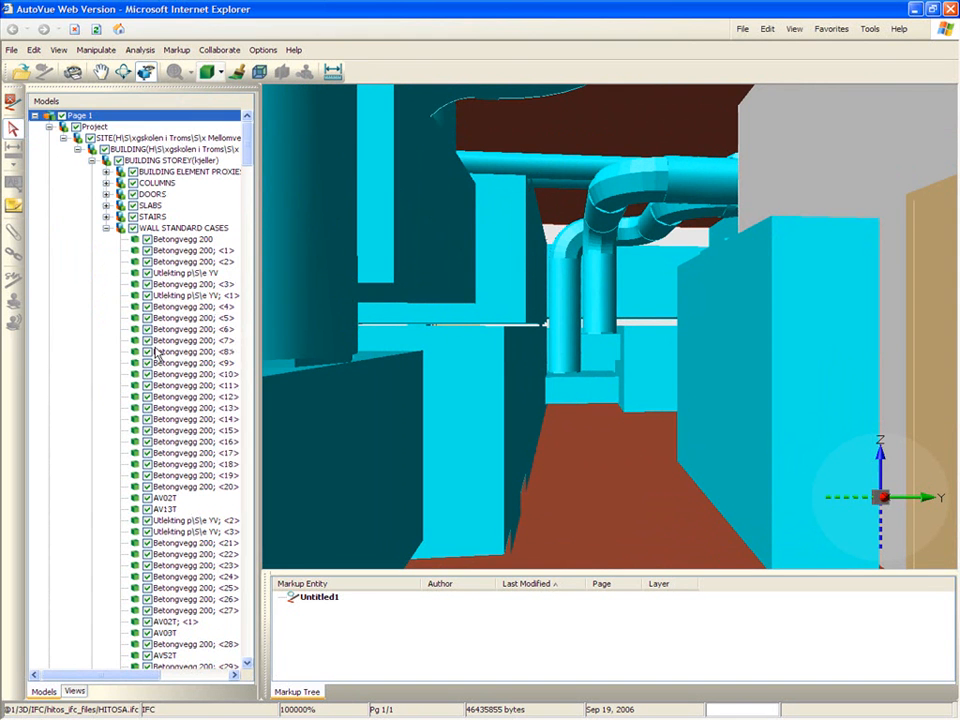
pyautogui.click(72, 692)
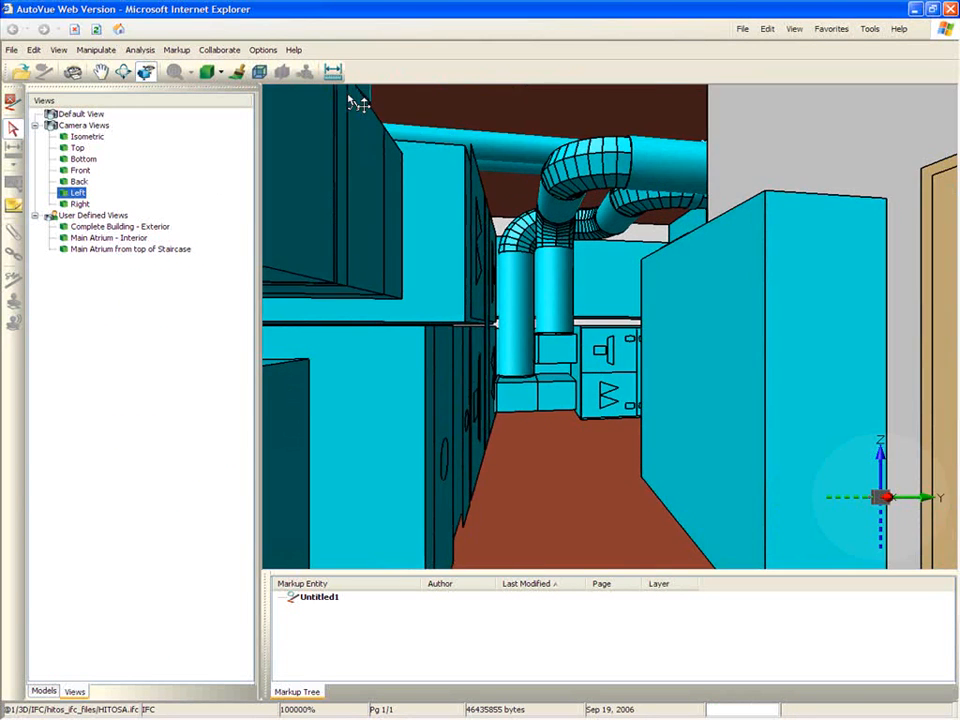
pyautogui.moveTo(336, 72)
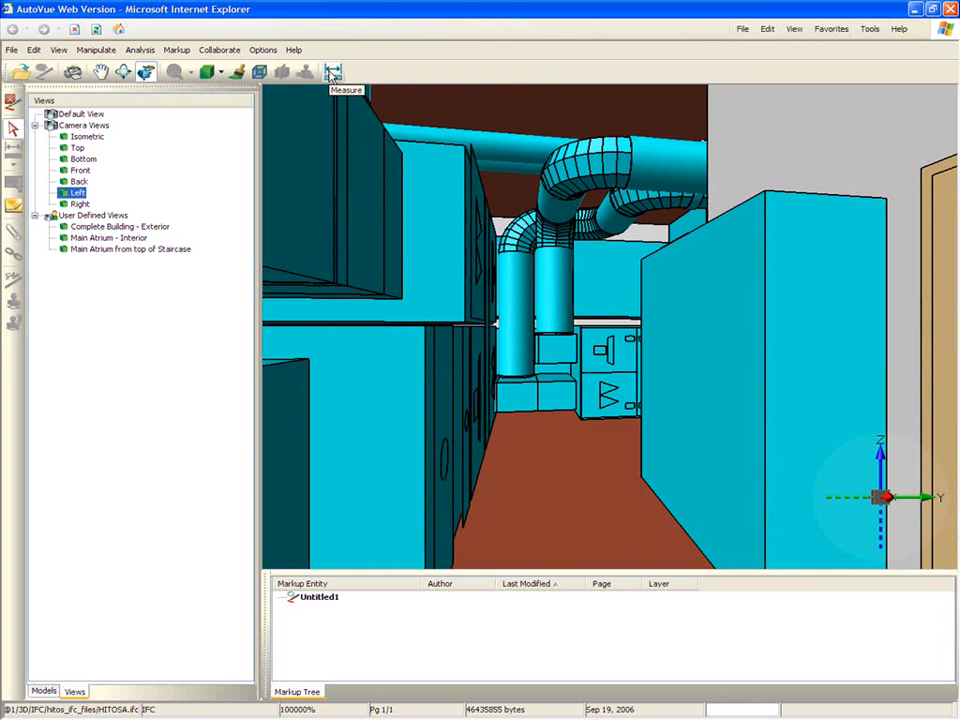
# Start the Measurement dialog on the Min. Distance tab over the service area
pyautogui.click(332, 72)
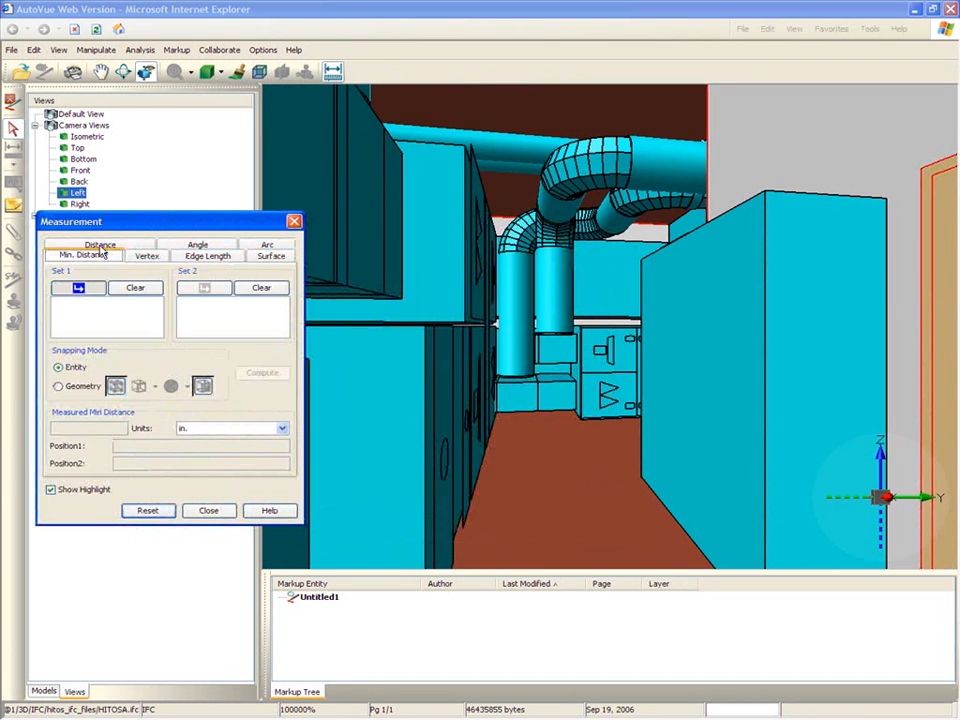
# With Geometry snapping, pick the left cabinet face as Set 1 and the right face as Set 2
pyautogui.click(58, 386)
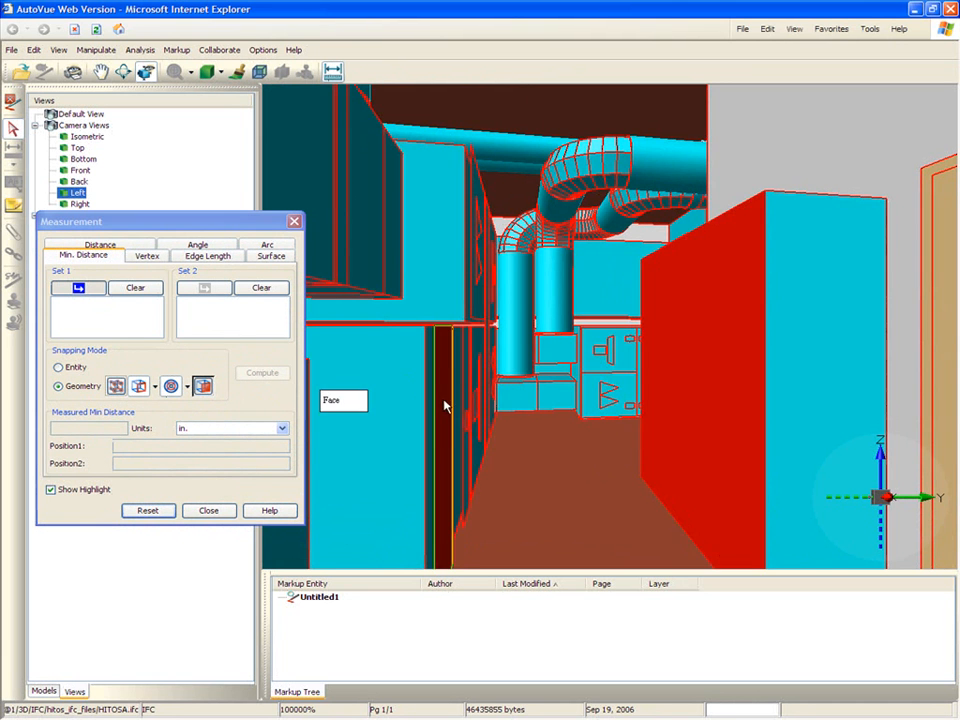
pyautogui.click(444, 404)
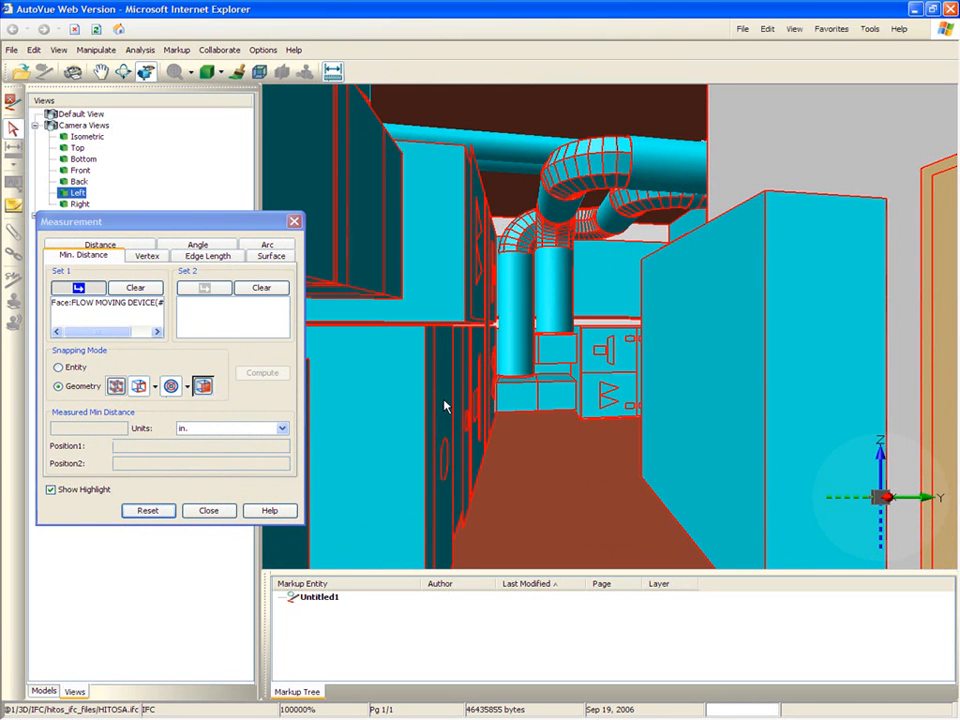
pyautogui.moveTo(444, 406)
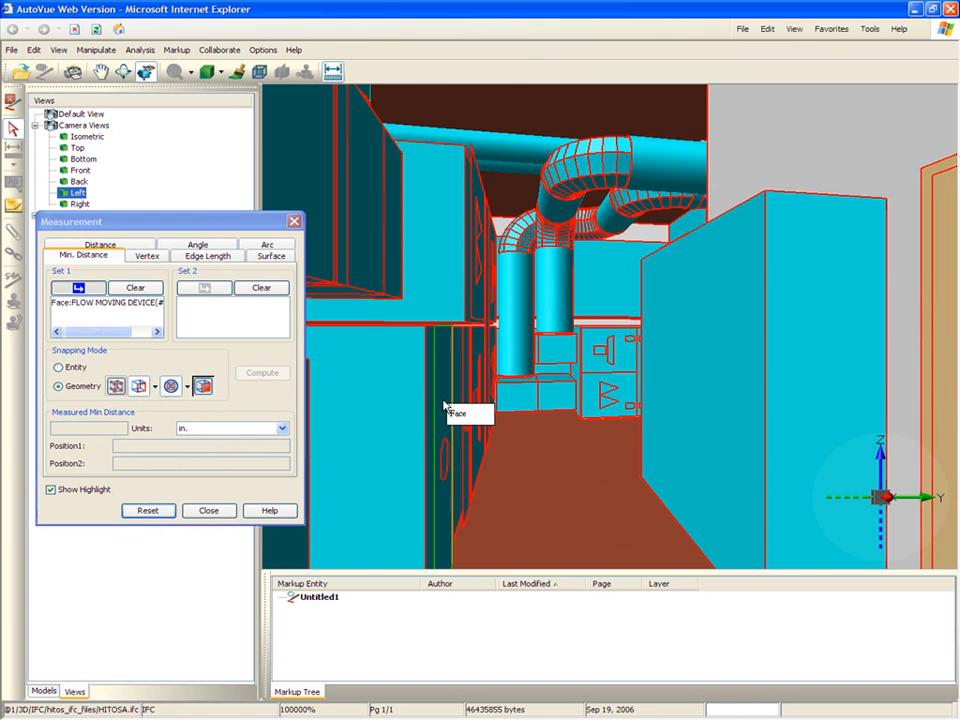
pyautogui.click(204, 288)
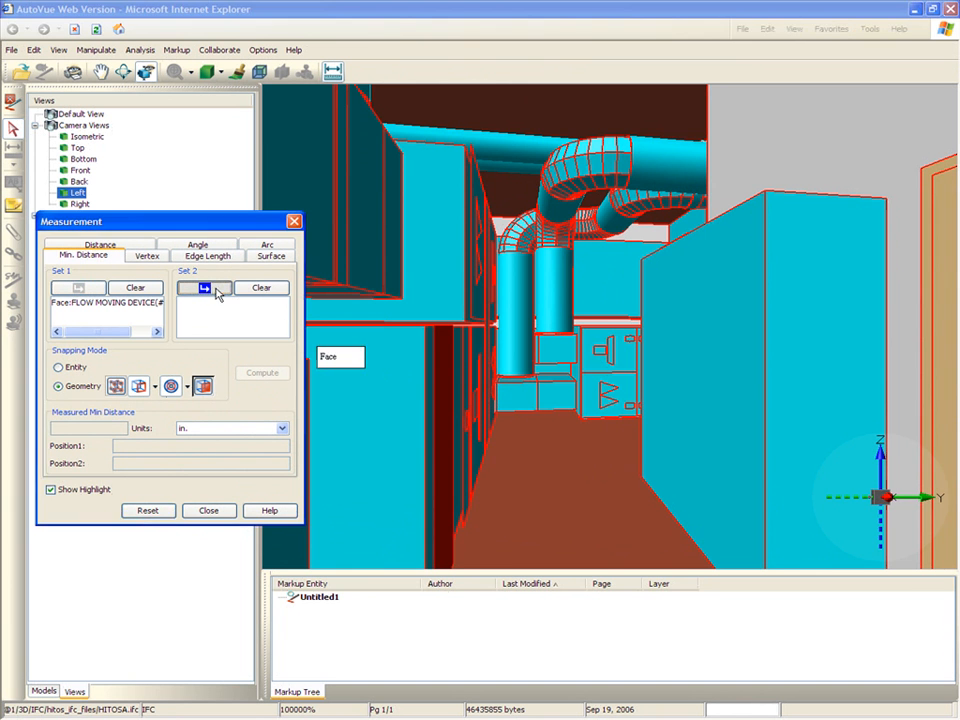
pyautogui.click(676, 382)
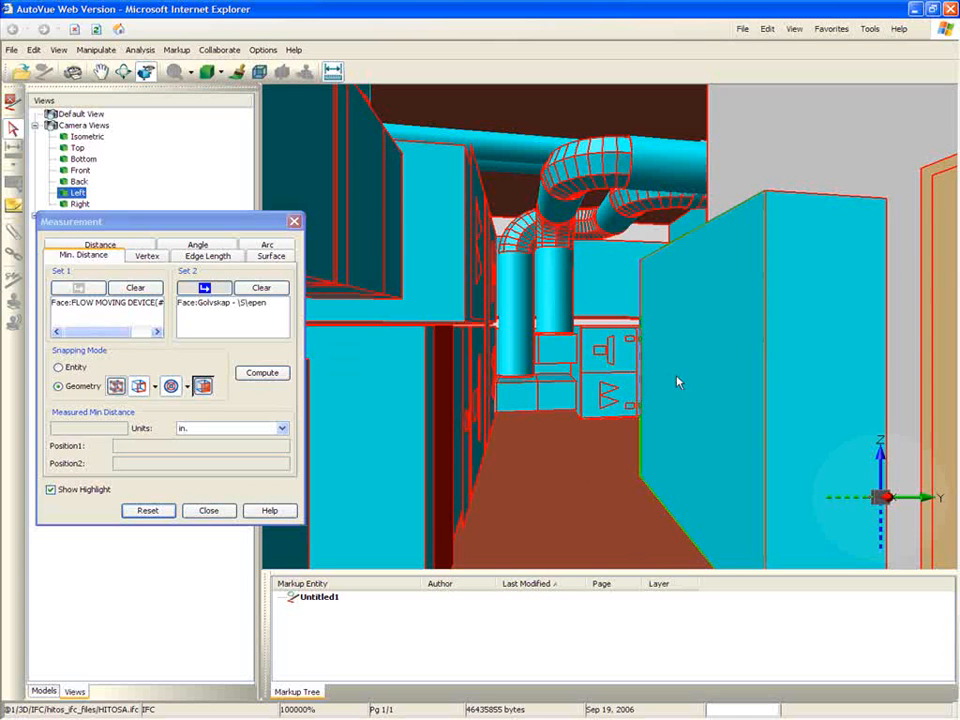
pyautogui.click(680, 376)
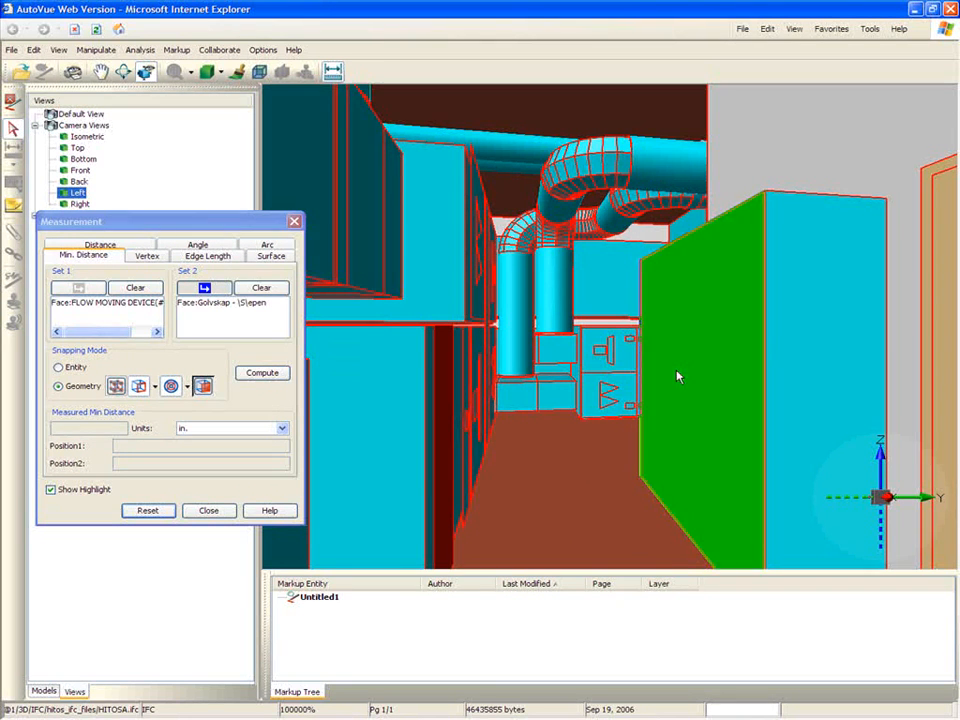
# Compute the minimum clearance between the faces and show the result in metres
pyautogui.click(262, 374)
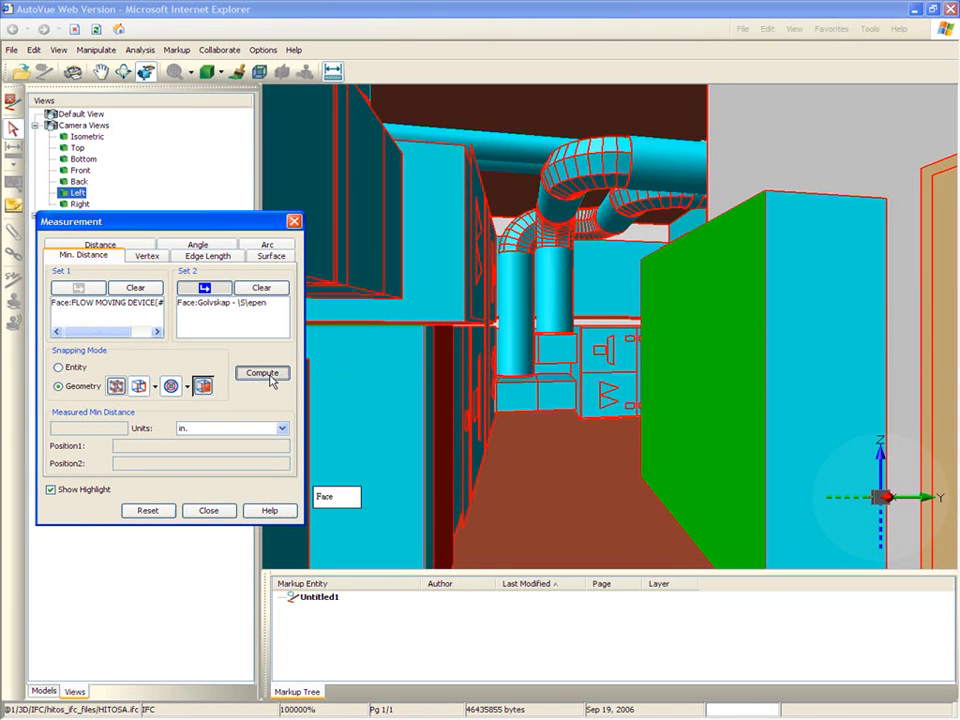
pyautogui.click(260, 372)
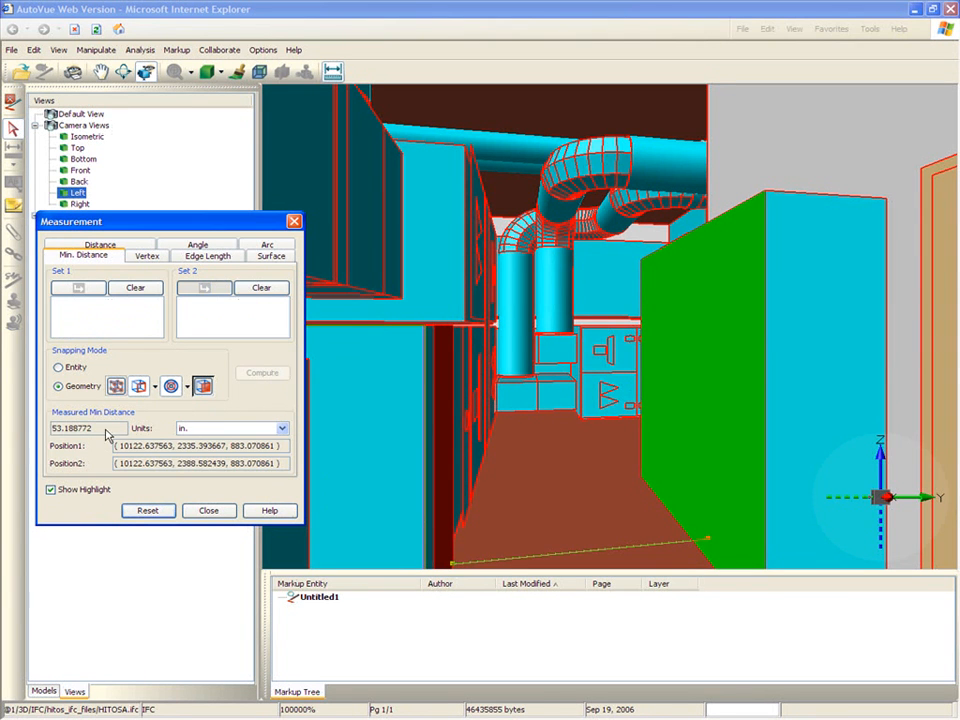
pyautogui.click(284, 428)
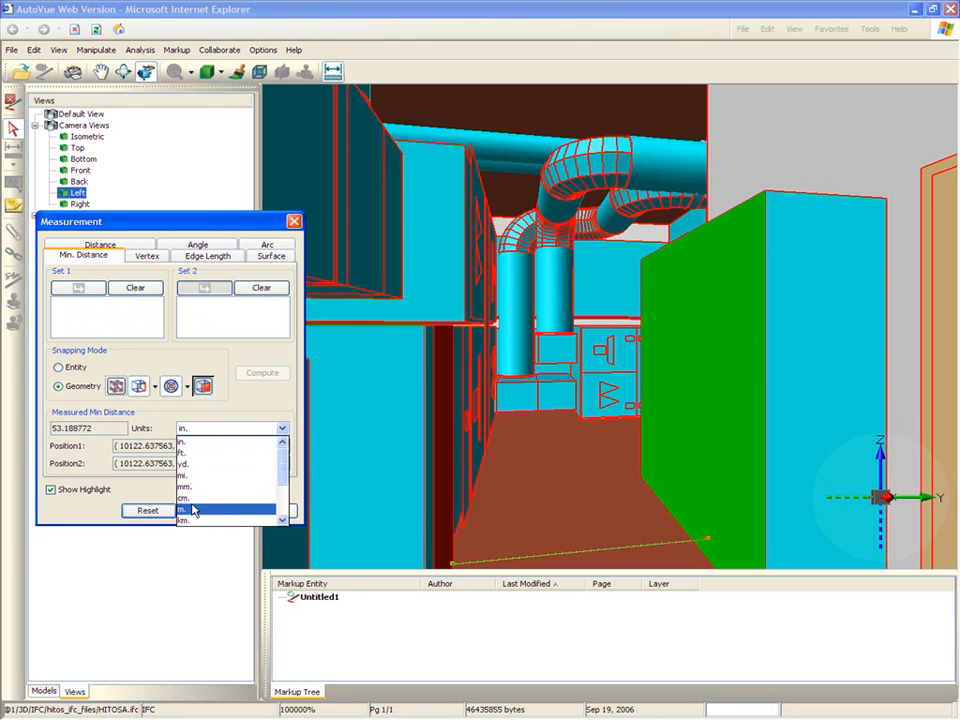
pyautogui.click(196, 510)
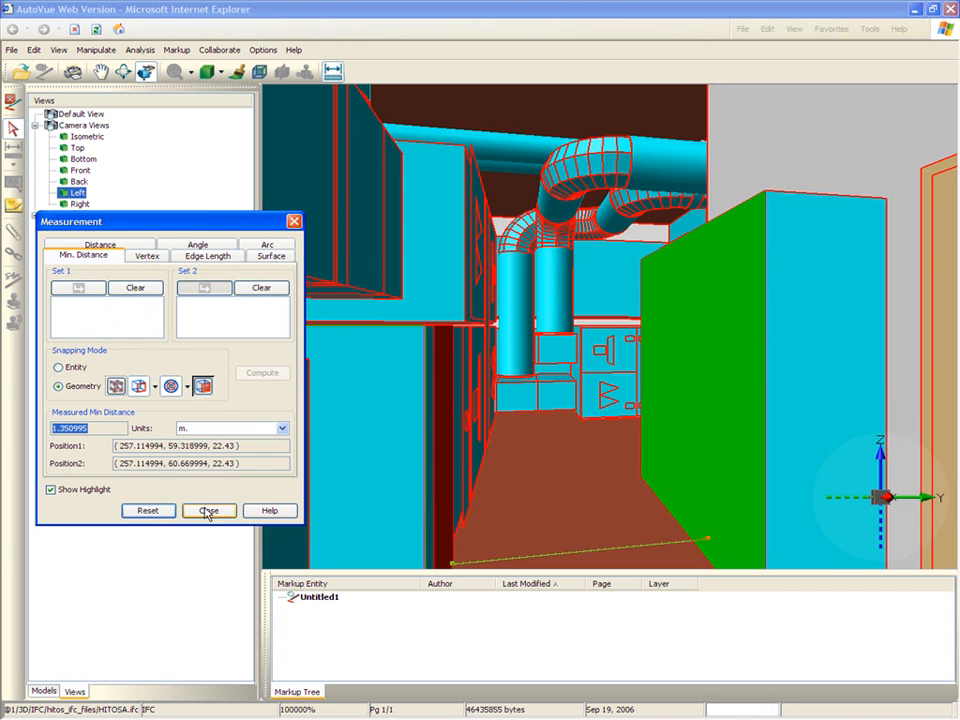
pyautogui.click(208, 512)
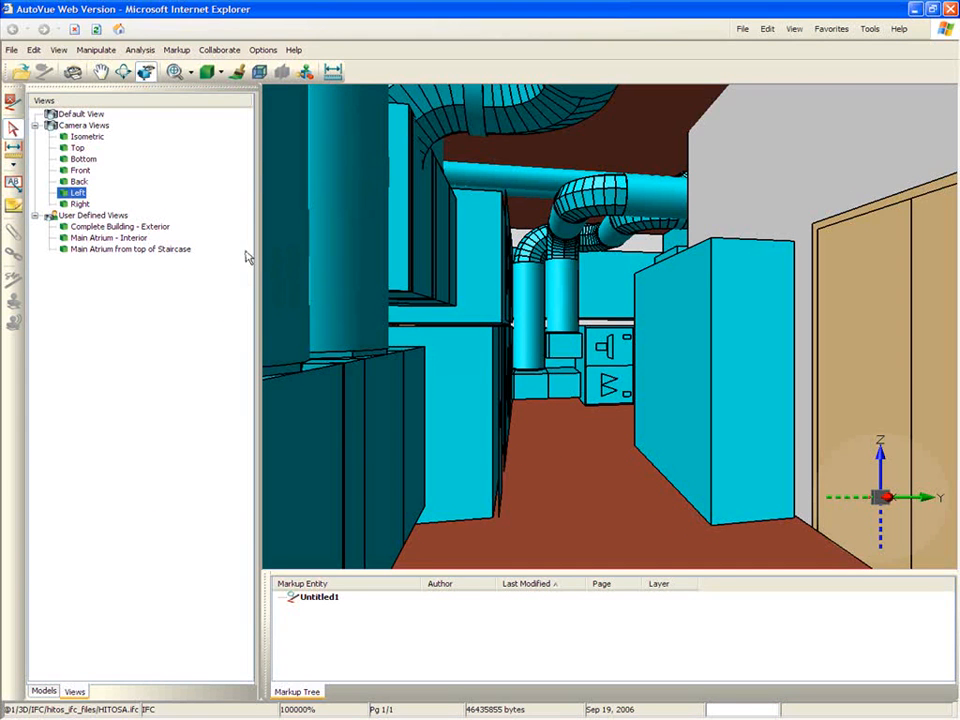
pyautogui.moveTo(14, 206)
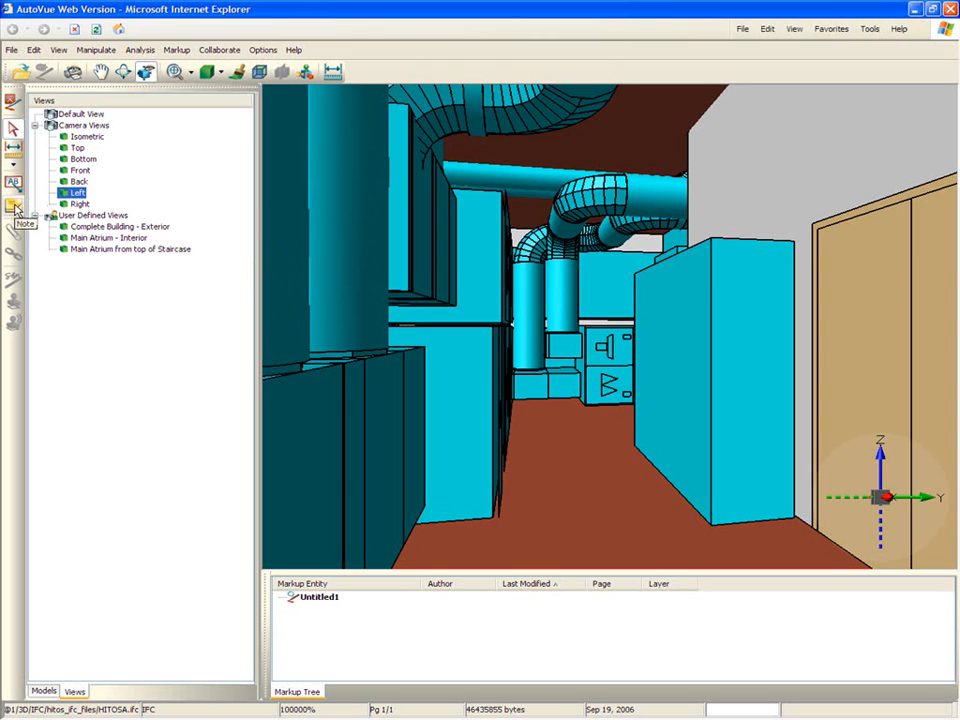
# Place a note in the passage: 'Clearance: 1.350995m We won't be able to fit equipment through for maintenance'
pyautogui.click(12, 206)
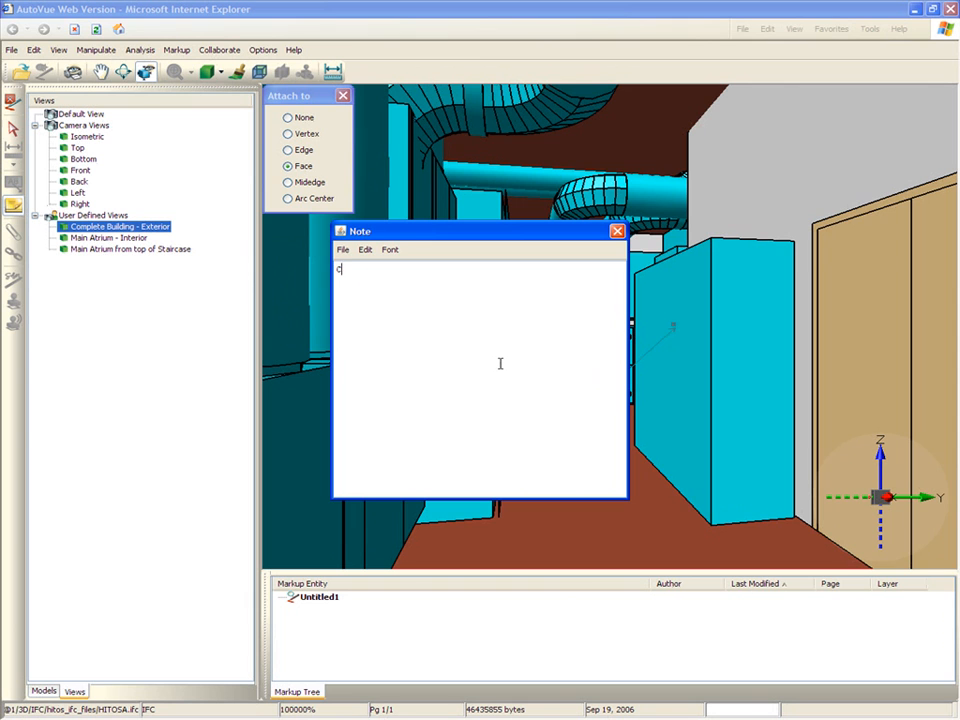
pyautogui.write('Clearance:')
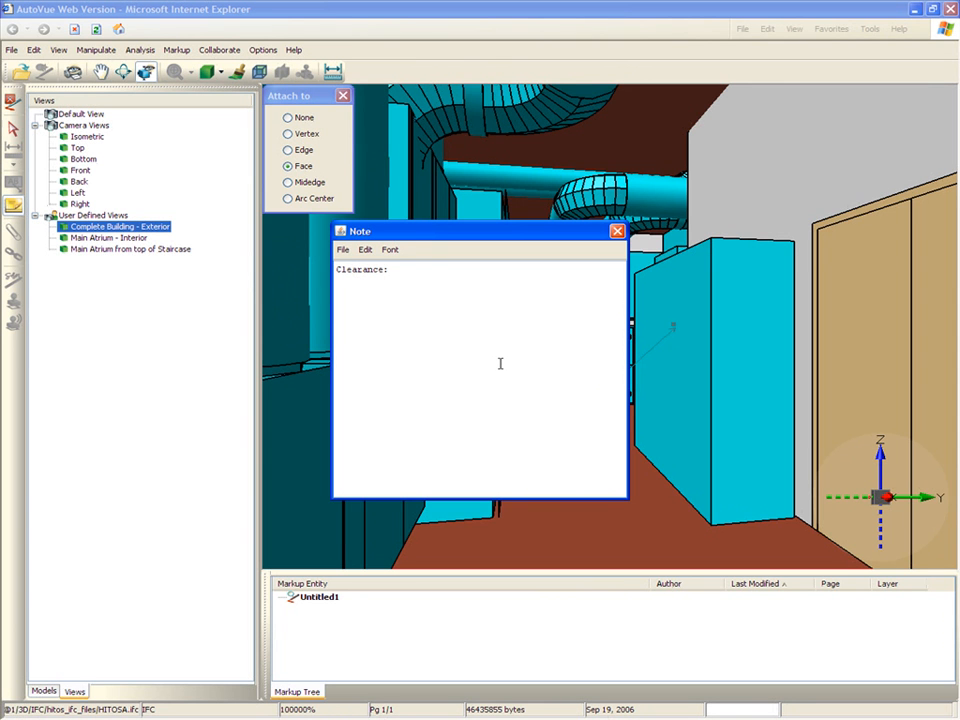
pyautogui.write('1.35099$m')
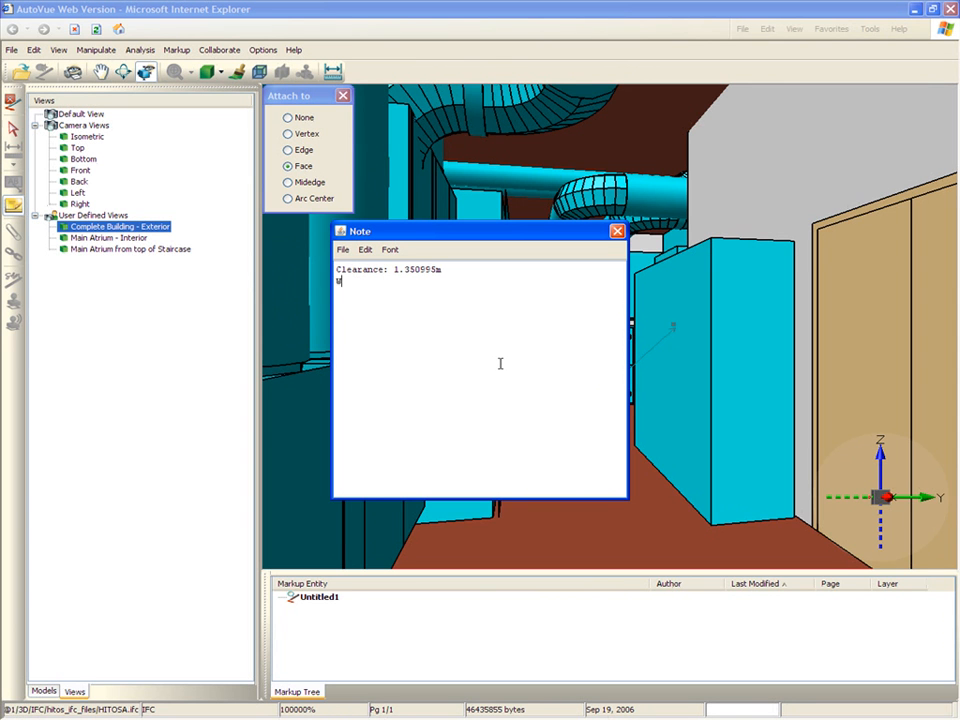
pyautogui.write("We won't be")
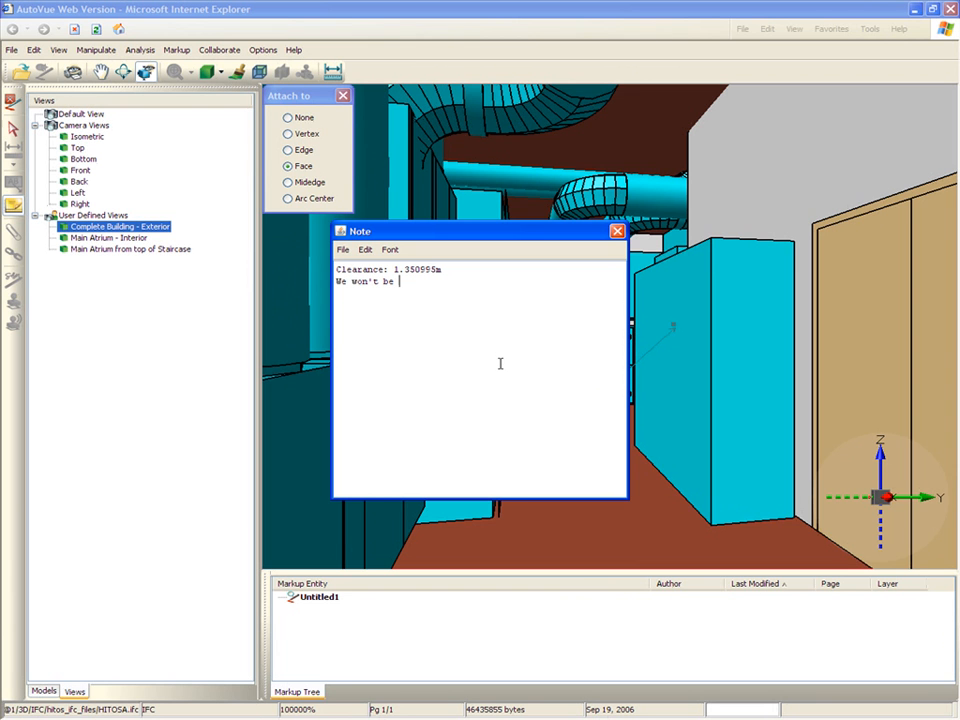
pyautogui.write('able tol')
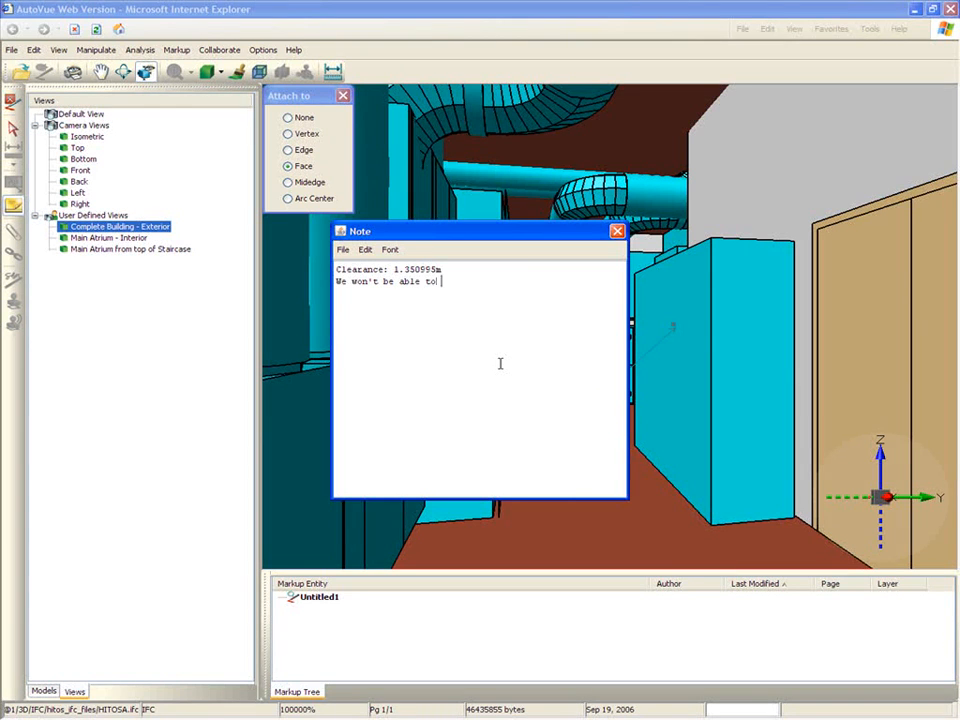
pyautogui.write('fit')
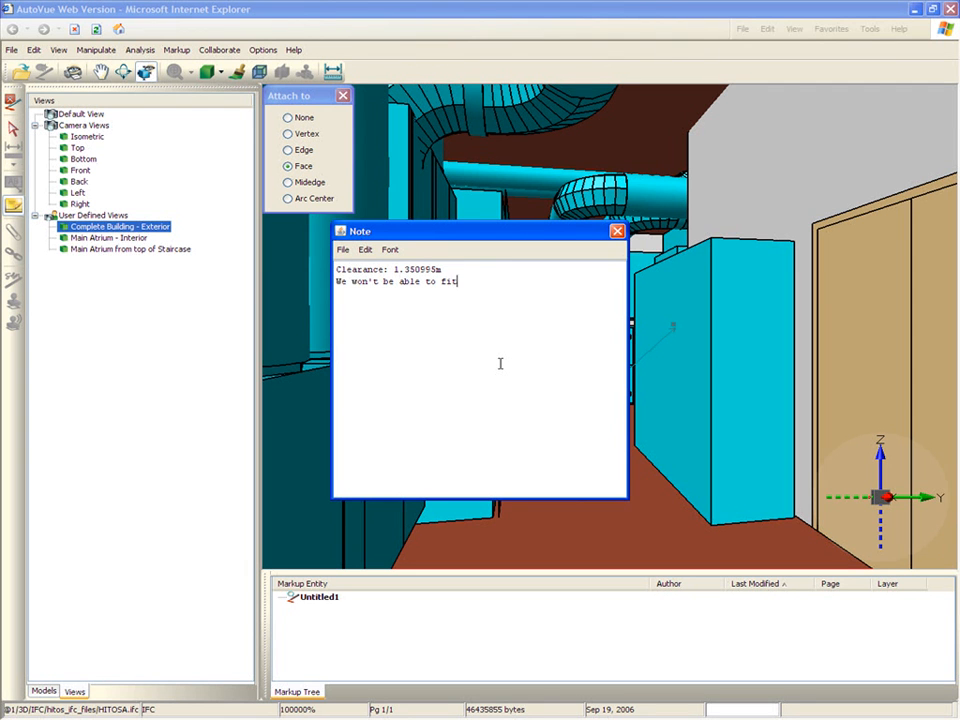
pyautogui.write('equ')
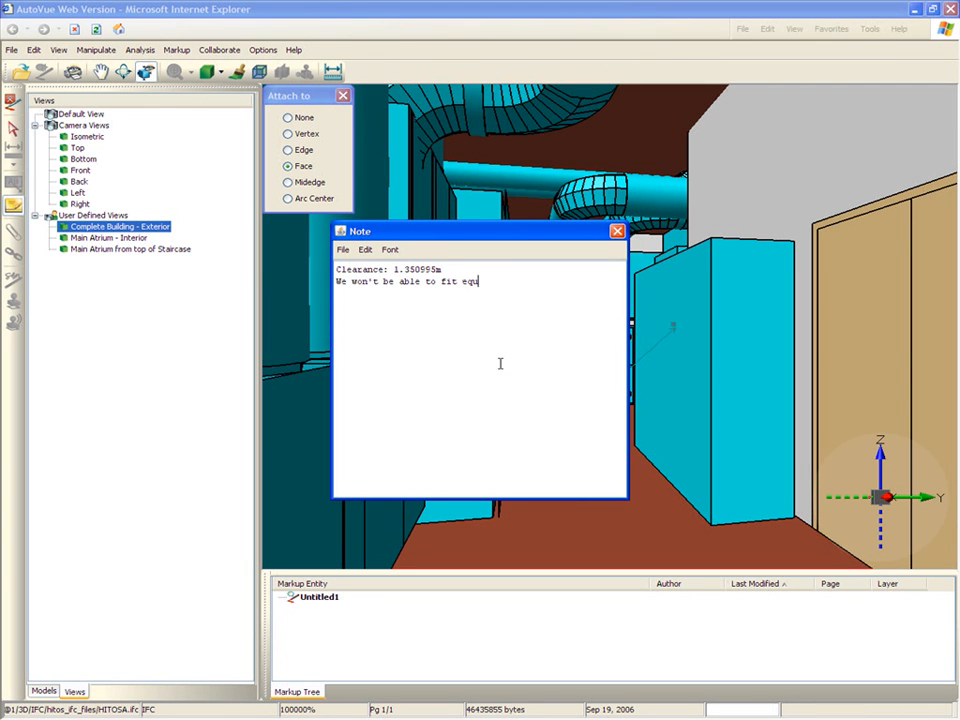
pyautogui.write('ipment through f')
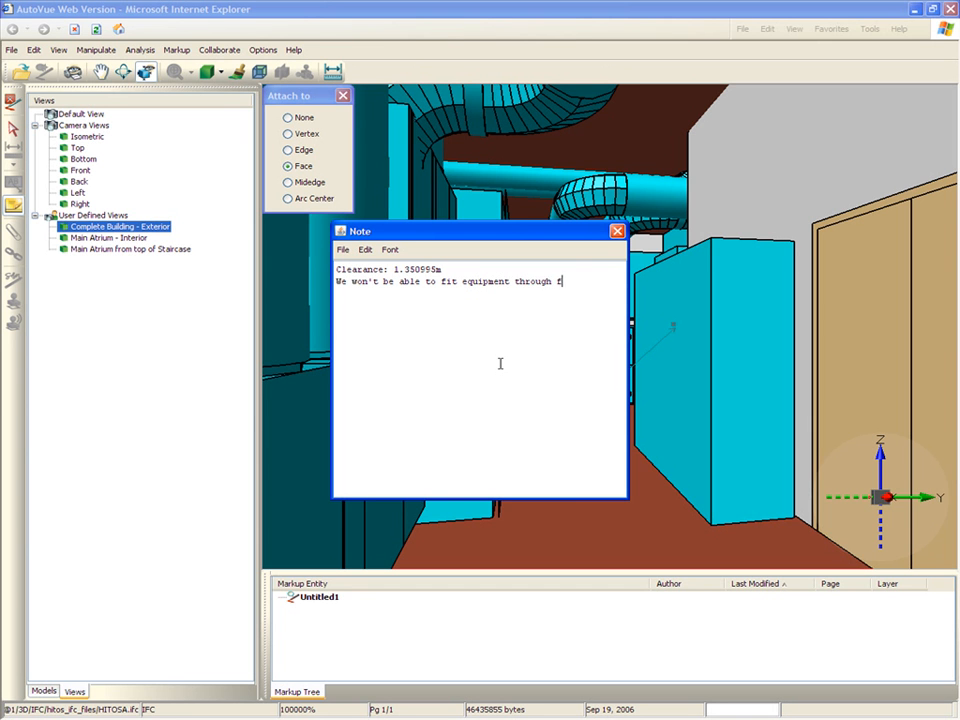
pyautogui.write('or maintenance')
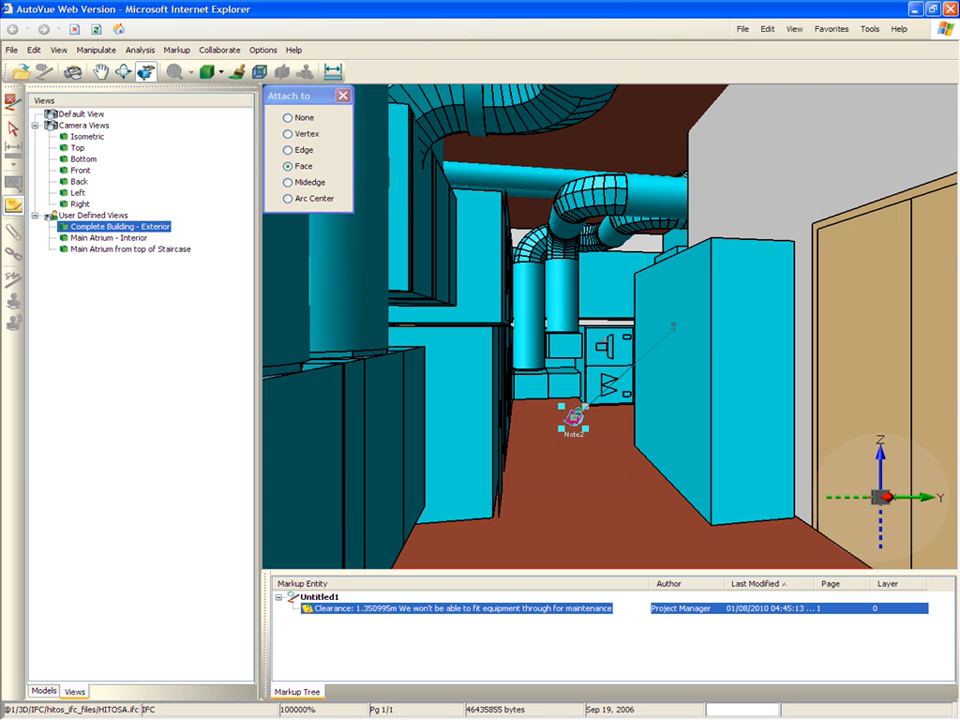
# Dismiss the Attach To palette, leaving the clearance note listed as a markup
pyautogui.click(344, 96)
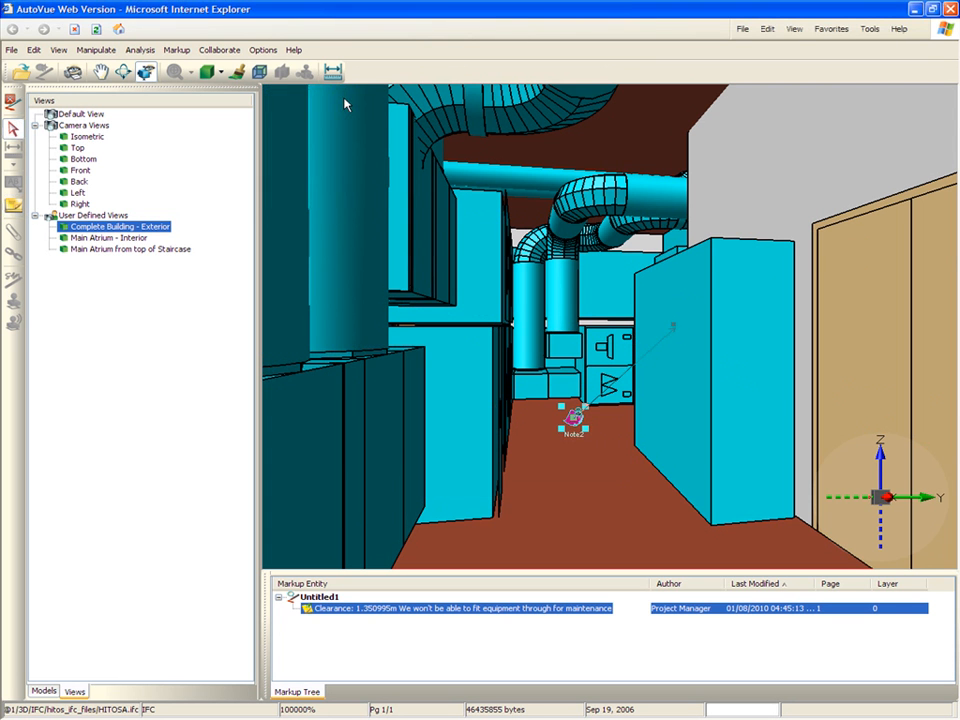
pyautogui.moveTo(132, 176)
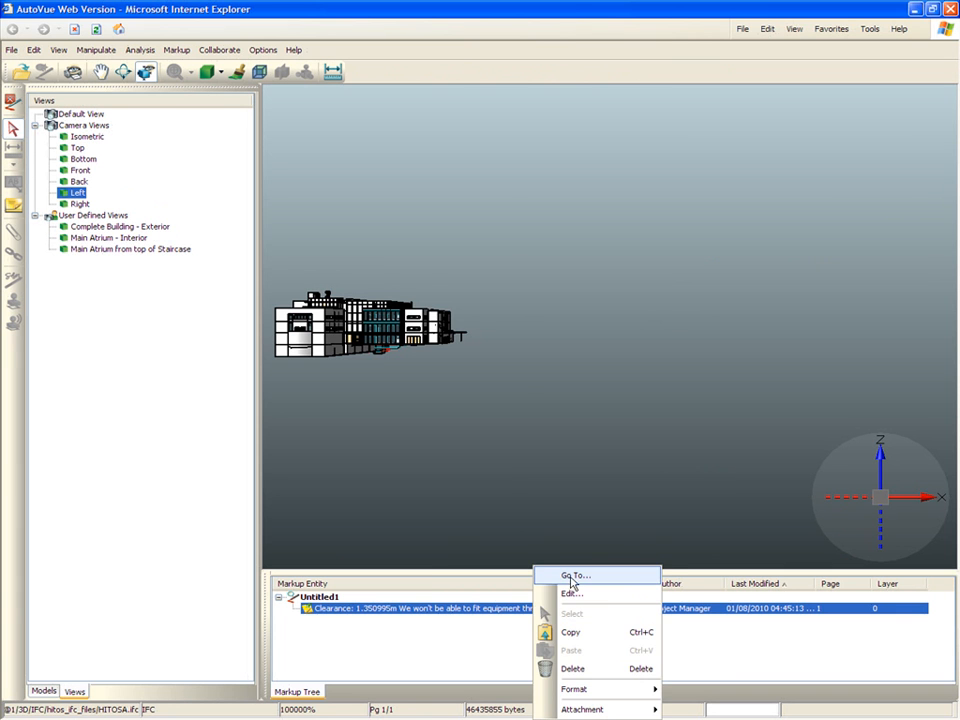
# Jump to the clearance note's location in the passage via Go To, reopening its text
pyautogui.click(572, 576)
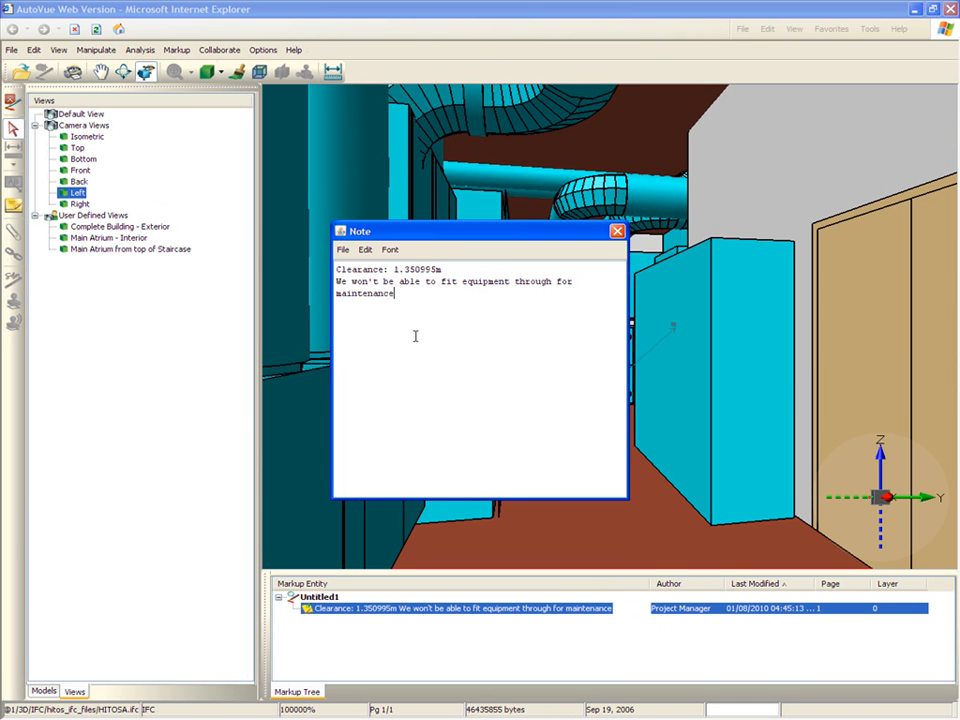
pyautogui.moveTo(410, 328)
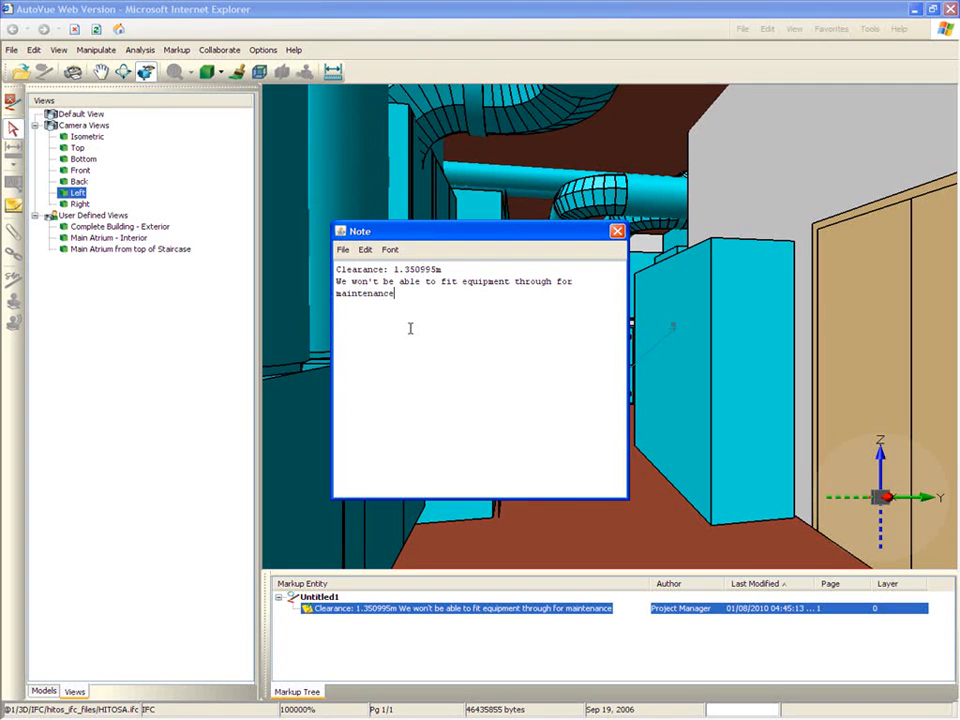
pyautogui.moveTo(414, 336)
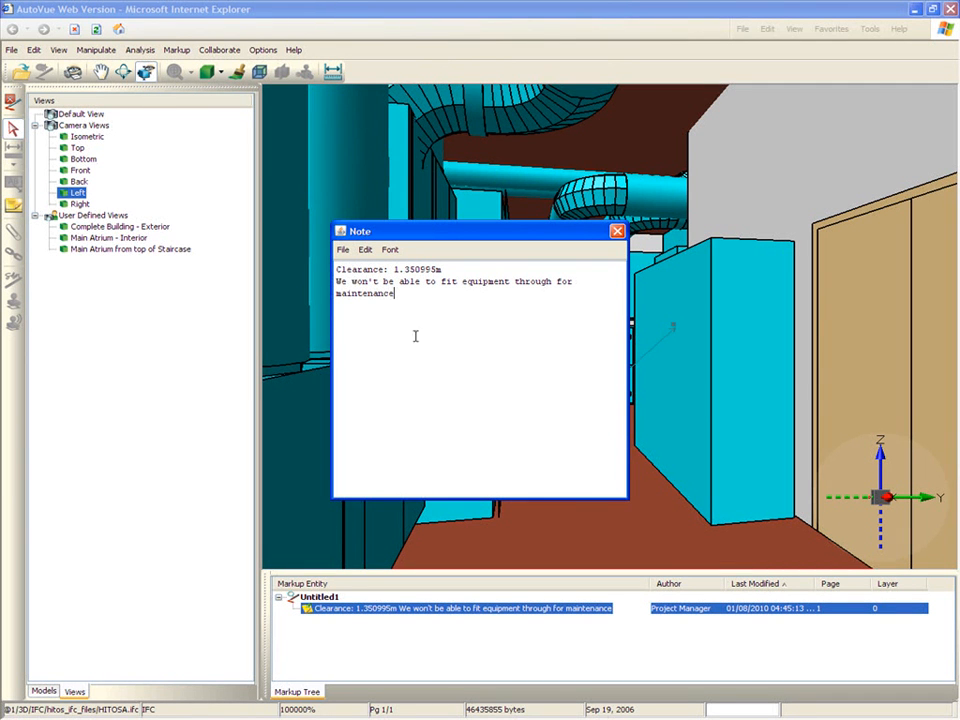
pyautogui.moveTo(410, 328)
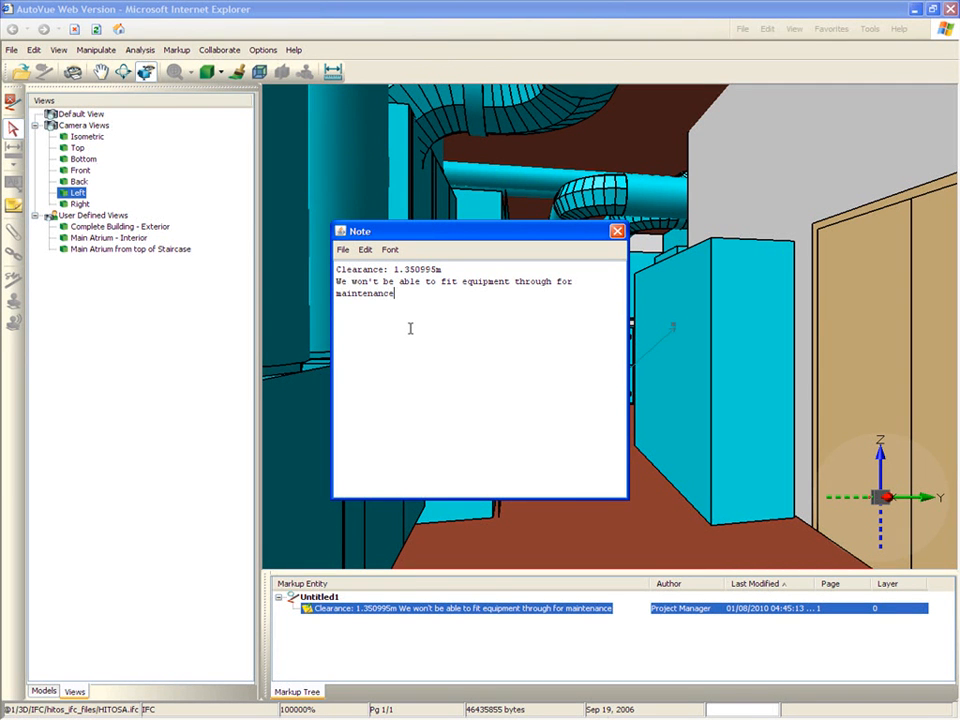